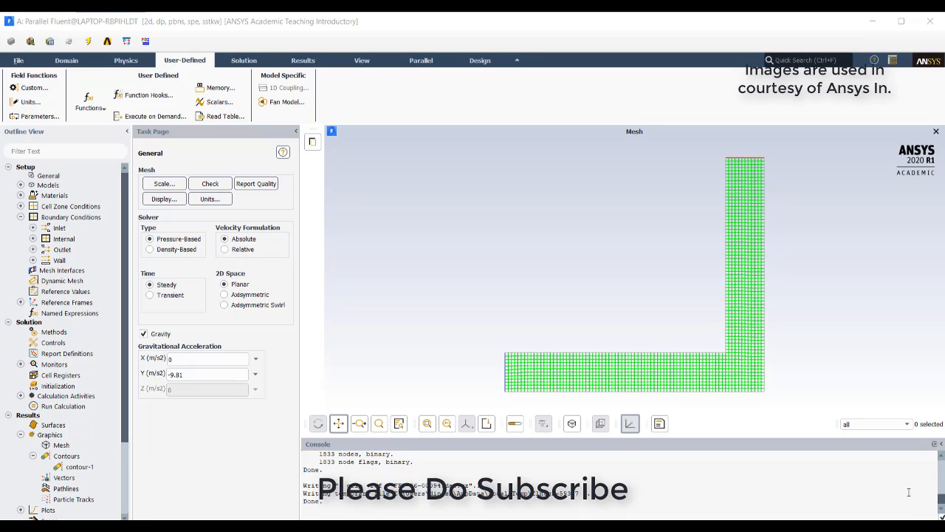
mouse_move(740, 461)
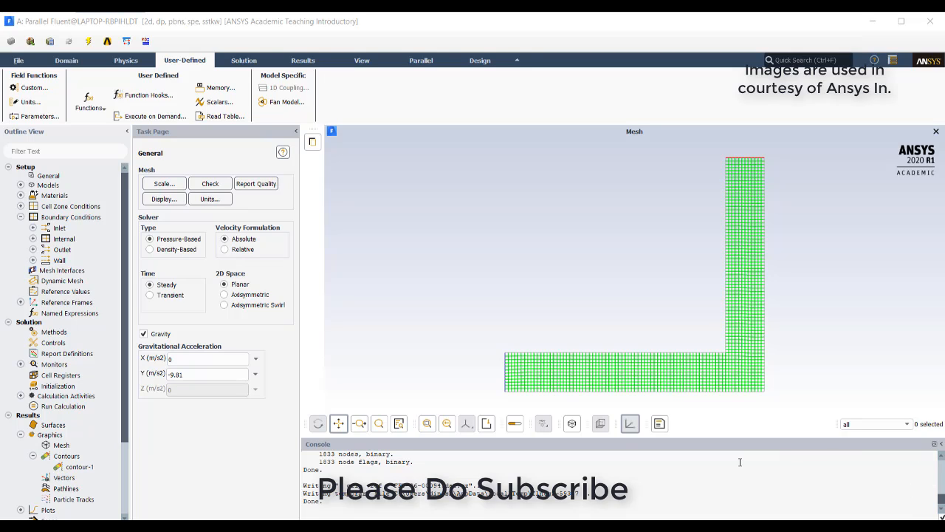
mouse_move(486, 377)
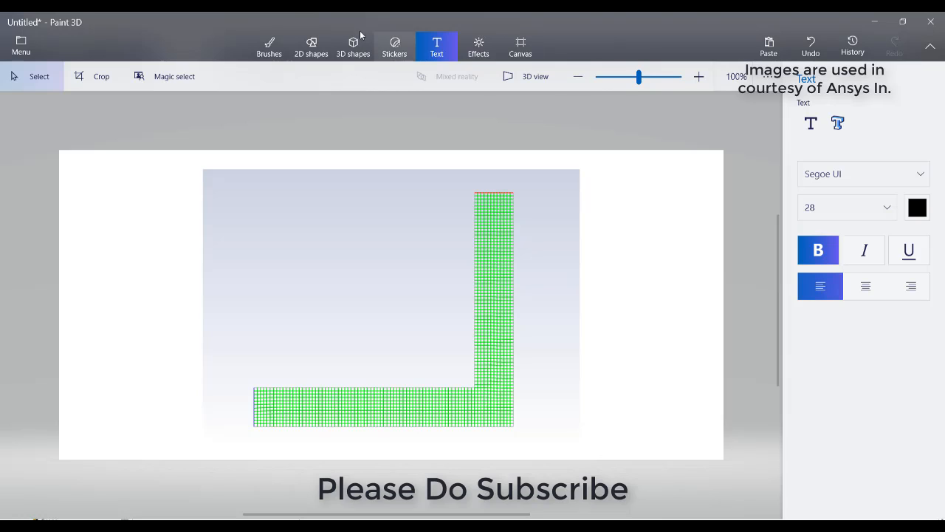
With the Marker brush, label Inlet with N2 0.7 and O2 0.3, and Outlet above the top opening.
click(269, 44)
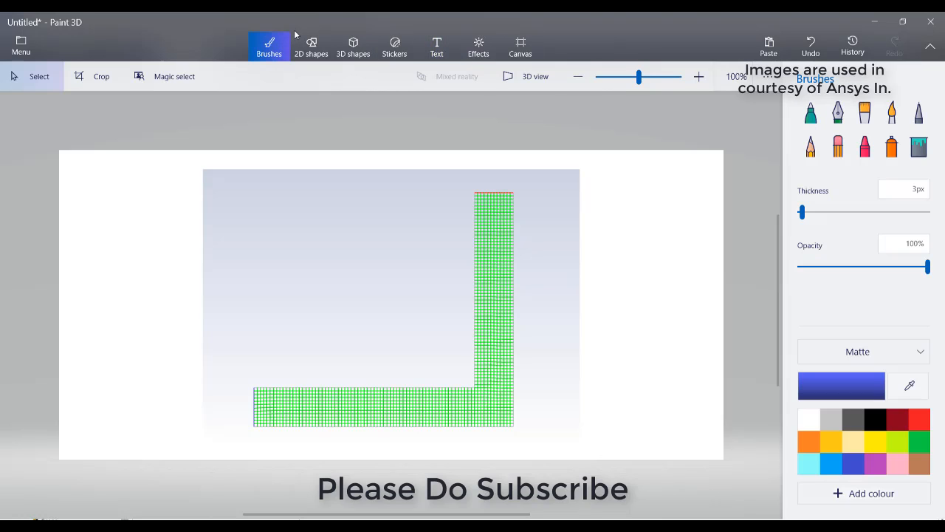
click(30, 76)
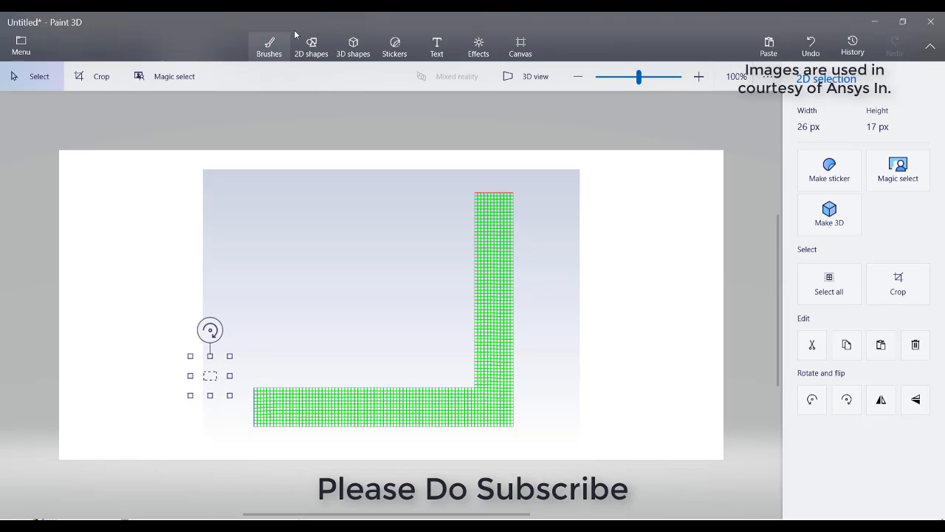
click(268, 45)
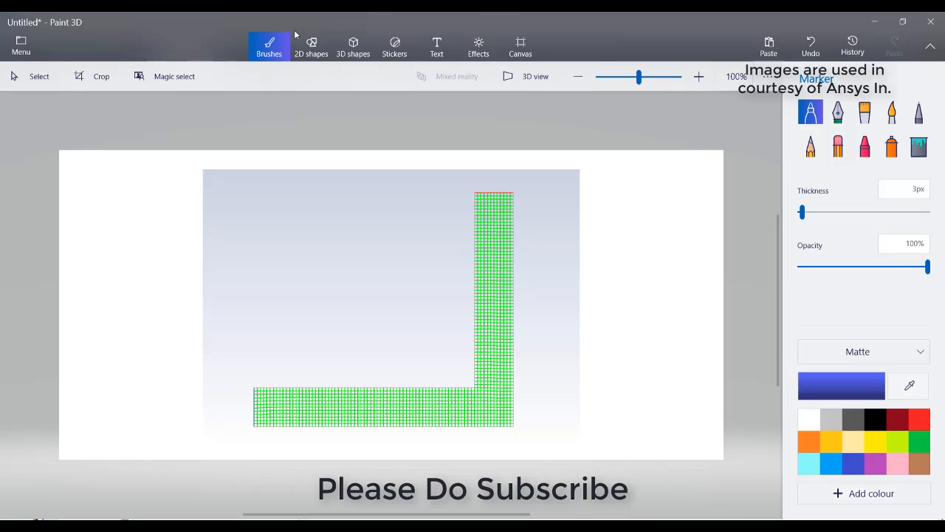
drag(217, 378, 209, 388)
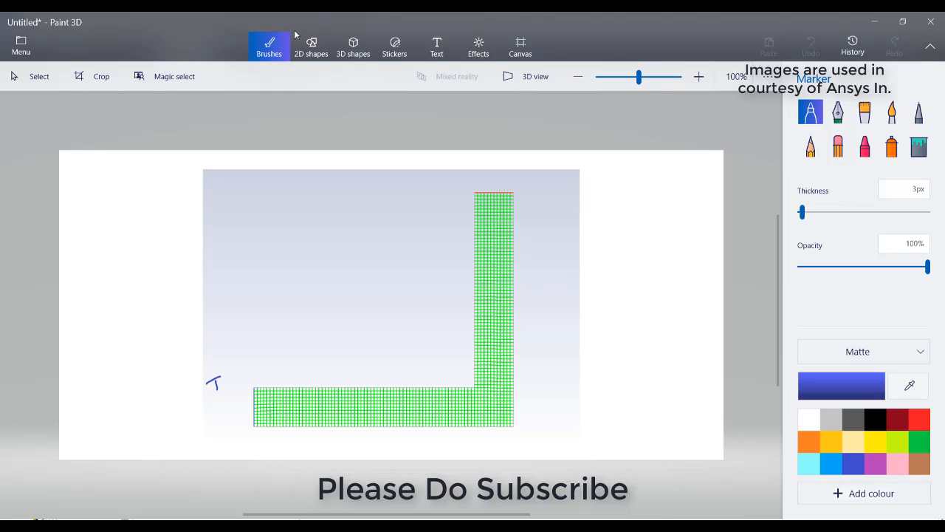
drag(209, 387, 255, 377)
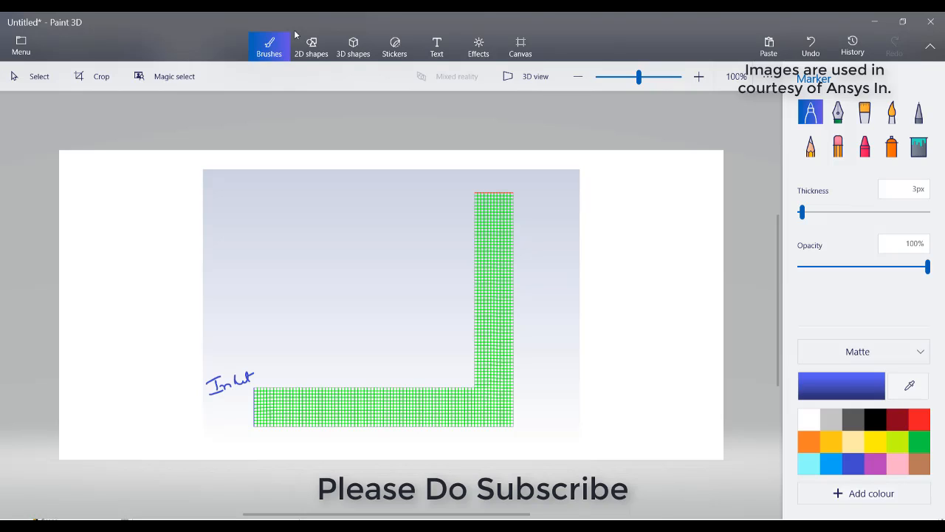
drag(457, 184, 484, 185)
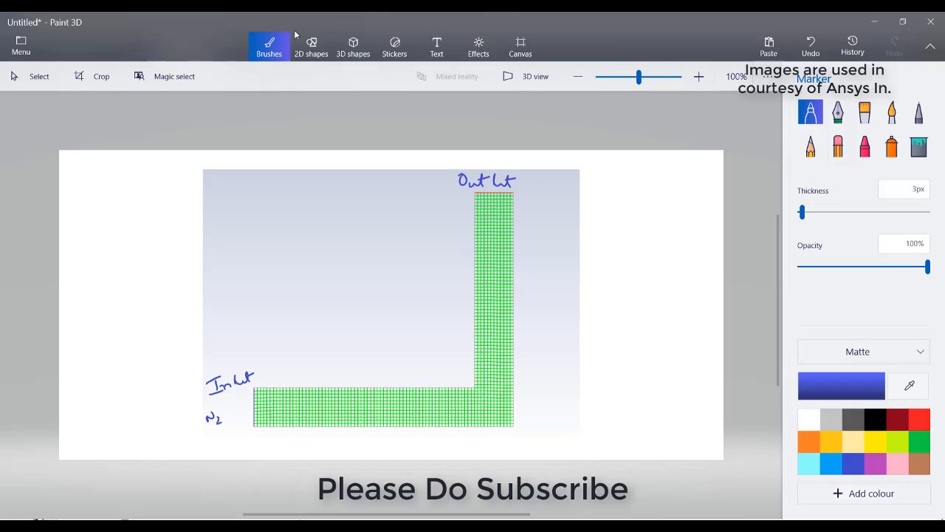
drag(221, 403, 244, 410)
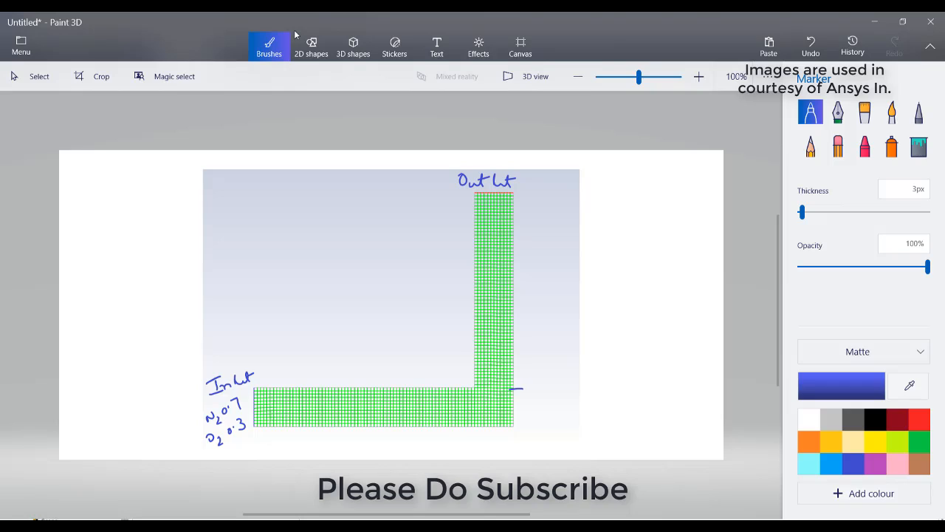
Mark the wall at the bend, note it absorbs N2, and sketch flow lines curving into it.
drag(517, 387, 517, 429)
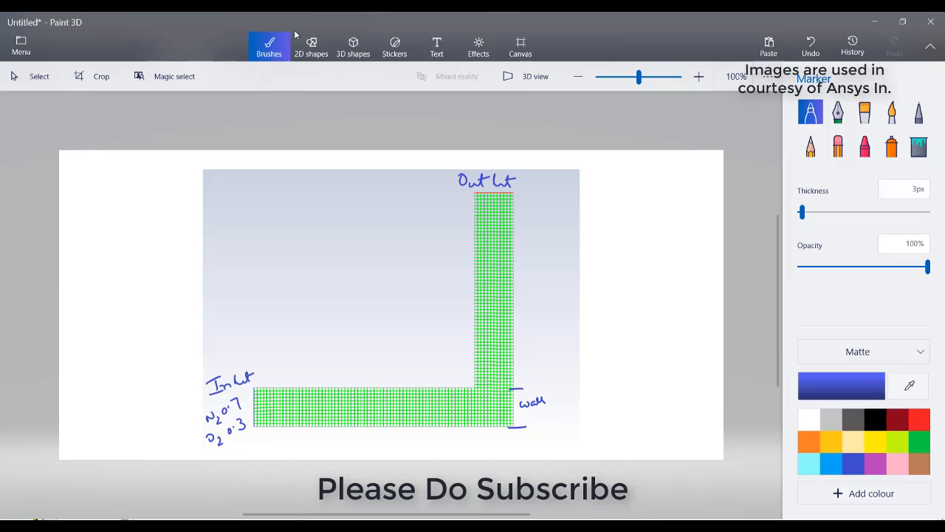
drag(542, 384, 558, 373)
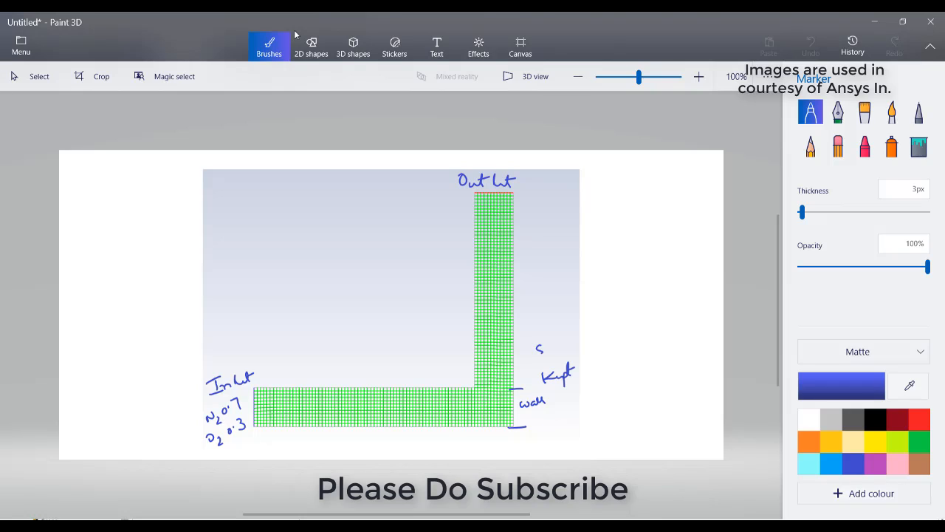
drag(539, 347, 569, 362)
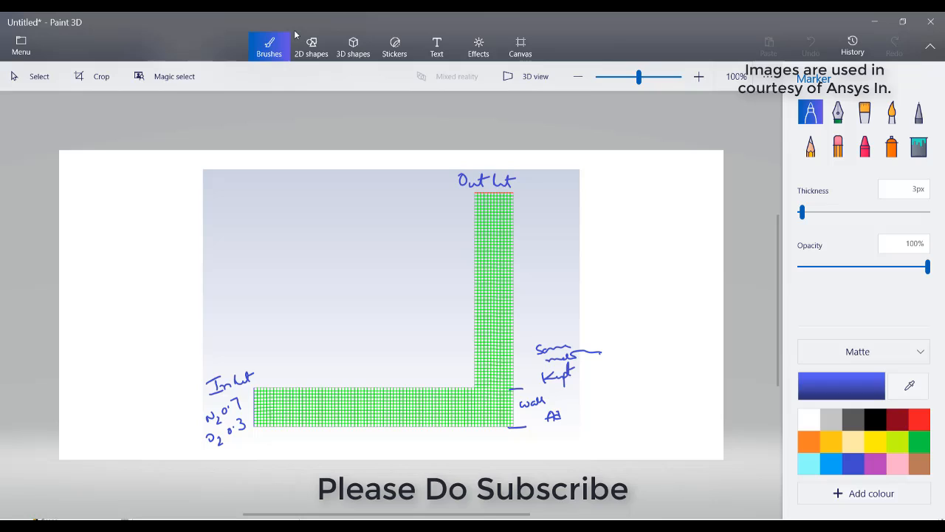
drag(558, 412, 591, 412)
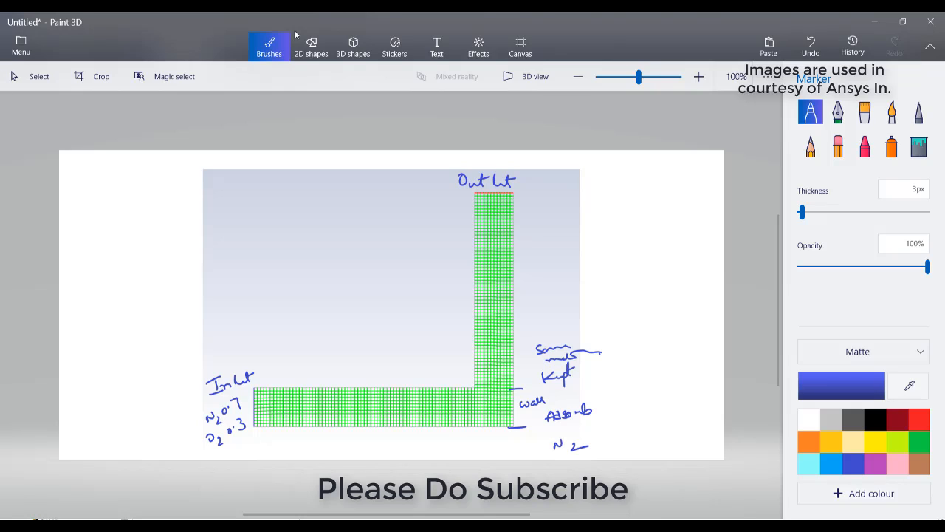
drag(510, 399, 520, 421)
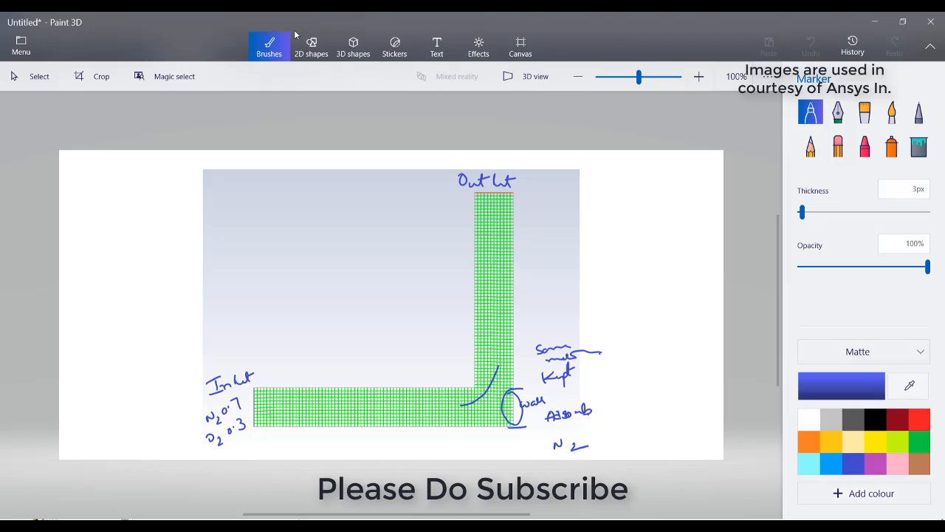
drag(498, 365, 469, 414)
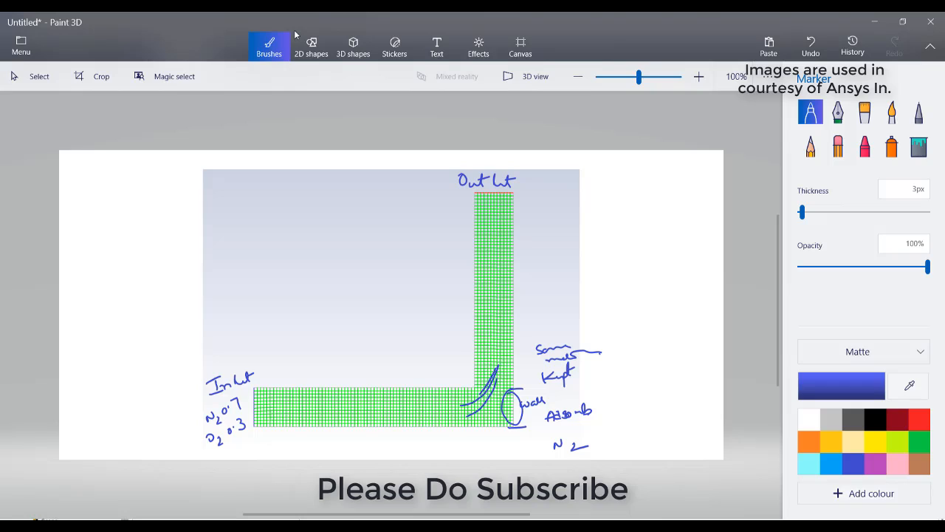
mouse_move(473, 123)
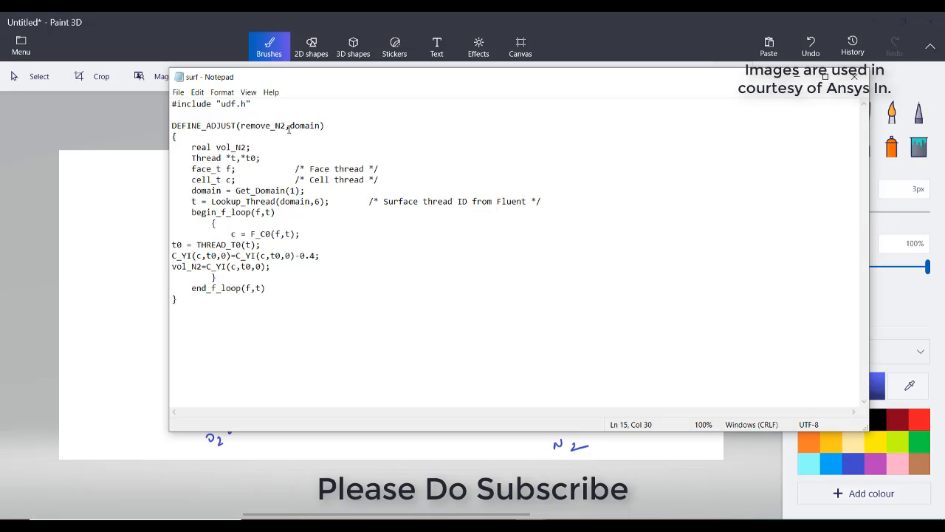
Retype the 0.4 subtraction in the C_YI line of the remove_N2 UDF.
click(314, 256)
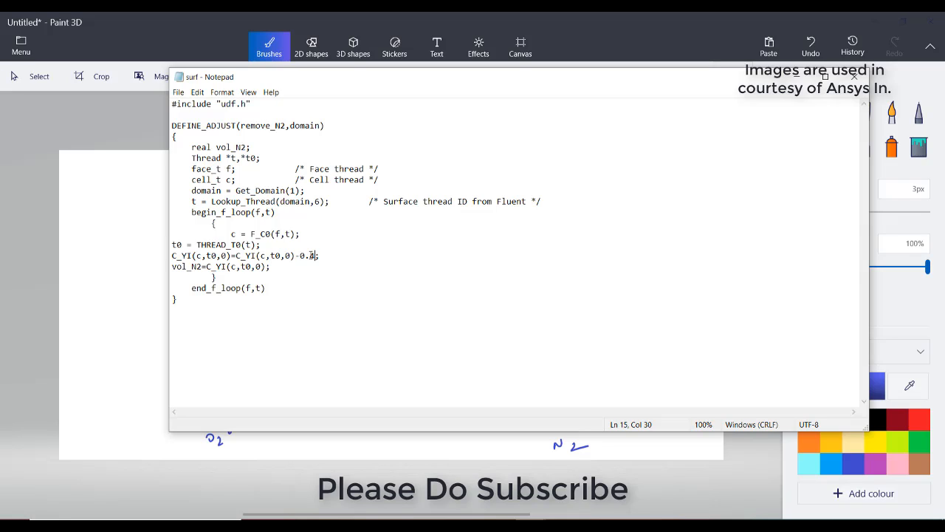
text(4)
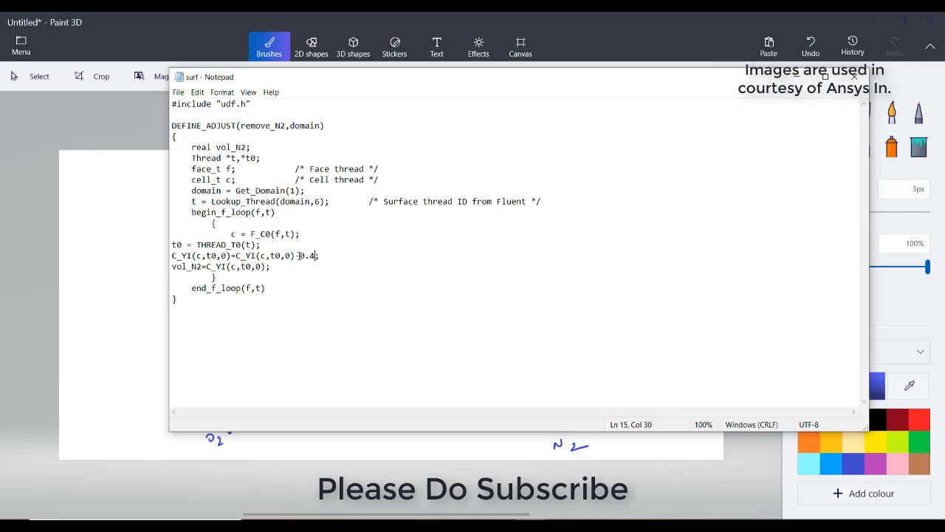
text(-)
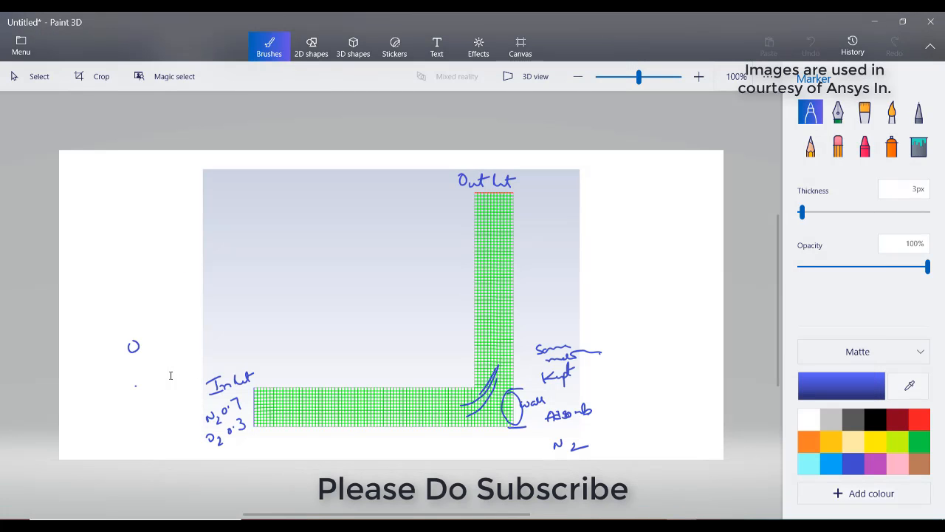
Handwrite example values 0.5 and 0.1 on the left of the canvas.
drag(129, 343, 173, 336)
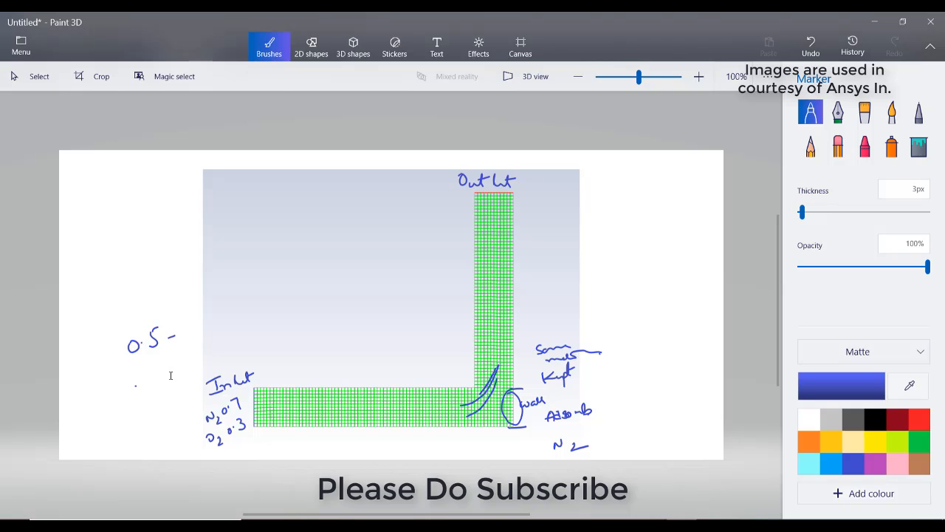
drag(177, 332, 210, 329)
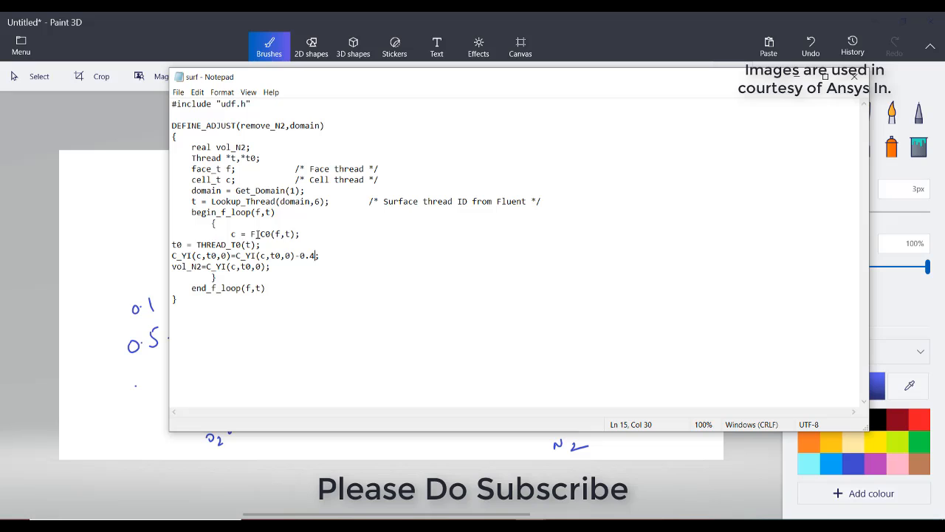
mouse_move(535, 398)
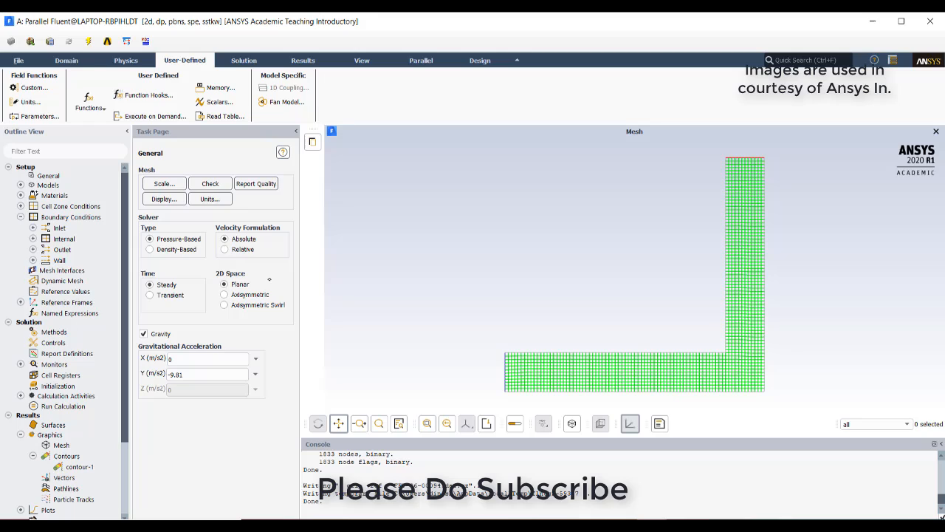
Set up interpreted UDFs and browse for the surf.c source file.
click(90, 102)
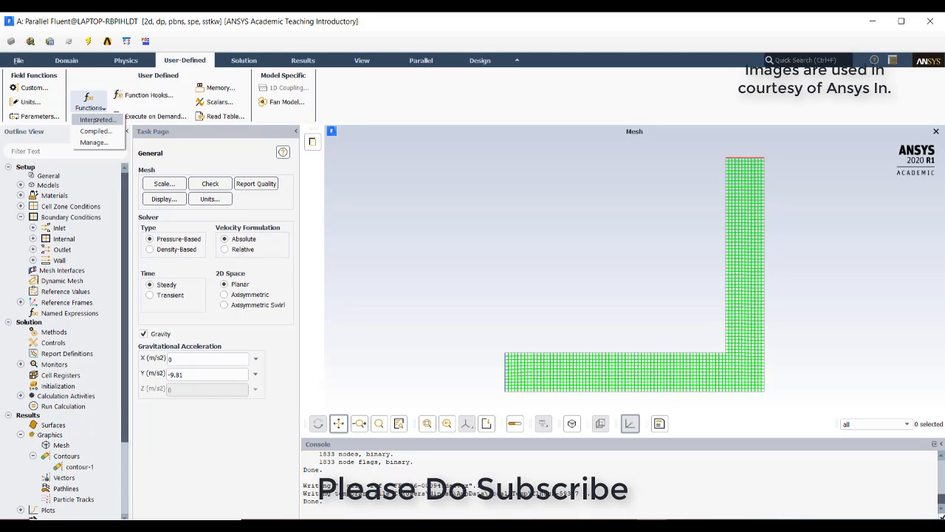
click(96, 120)
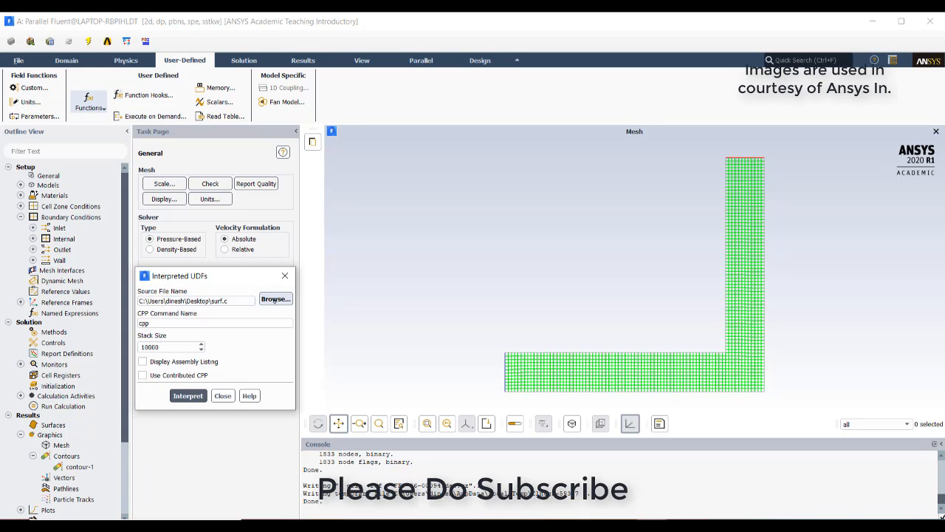
click(275, 298)
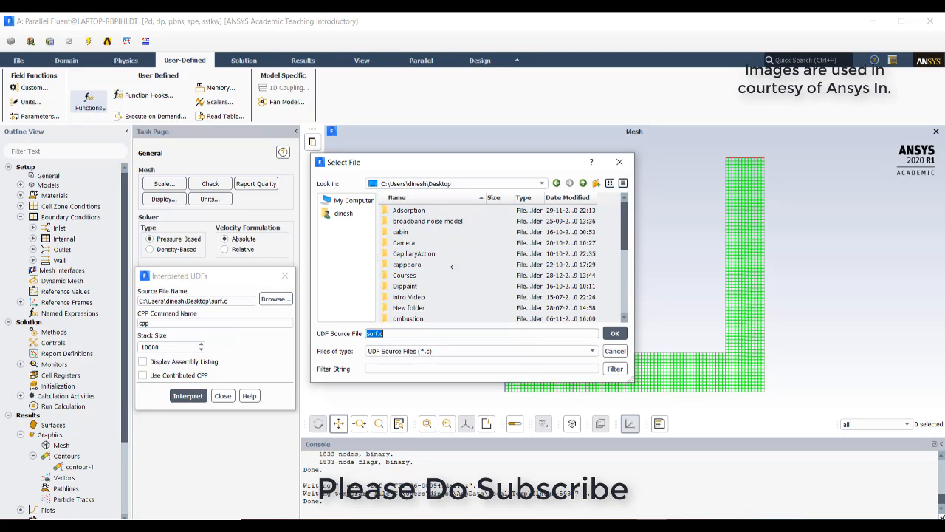
mouse_move(607, 276)
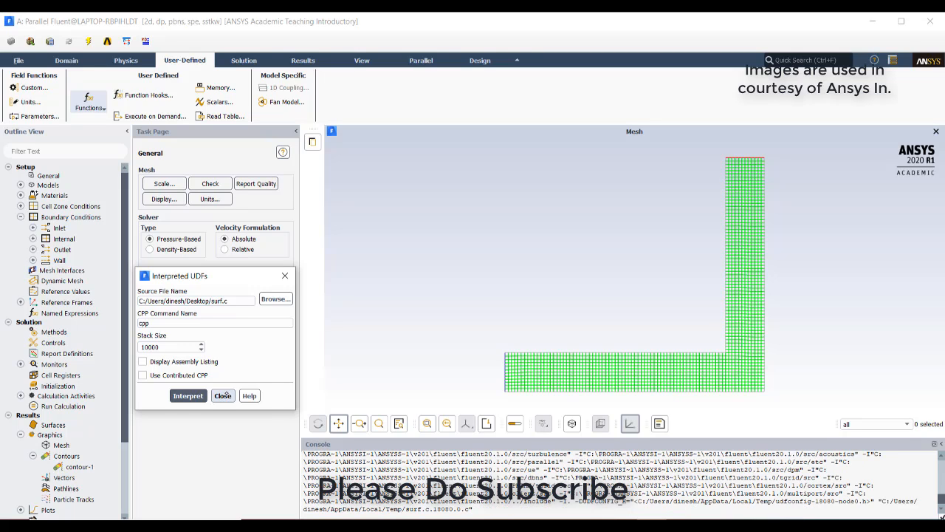
Hook remove_N2 as the Adjust function in the UDF hooks and confirm.
click(223, 395)
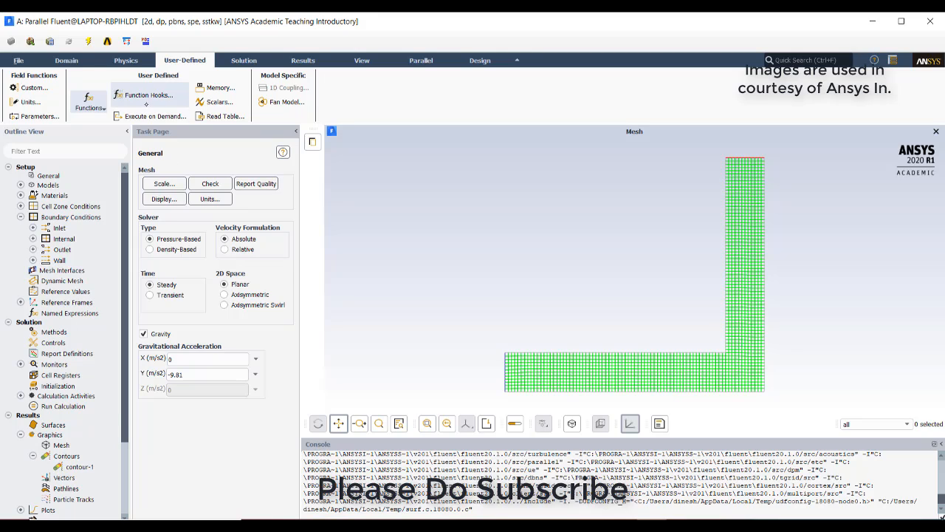
click(148, 94)
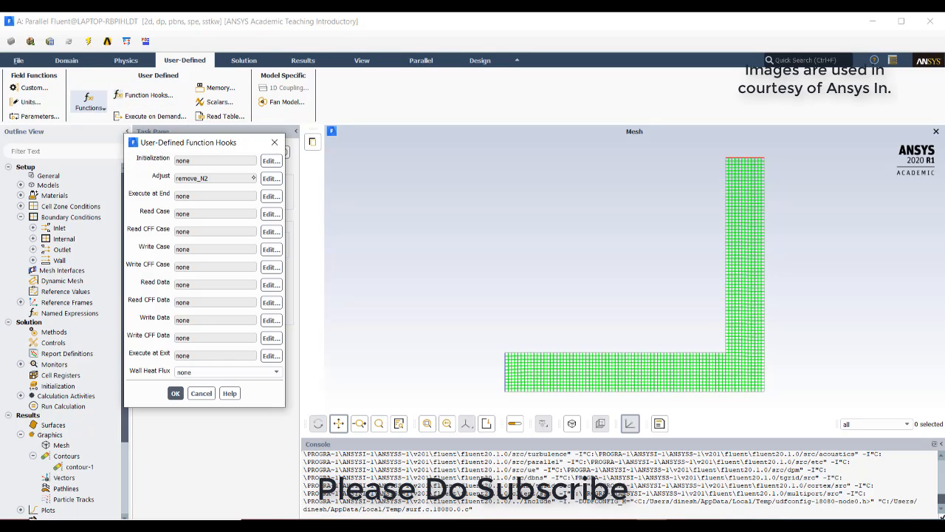
click(270, 178)
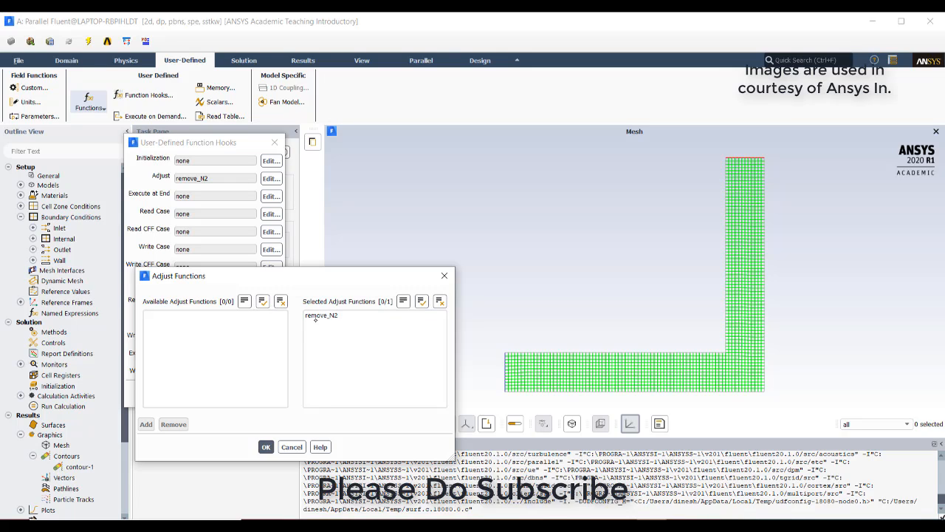
mouse_move(266, 446)
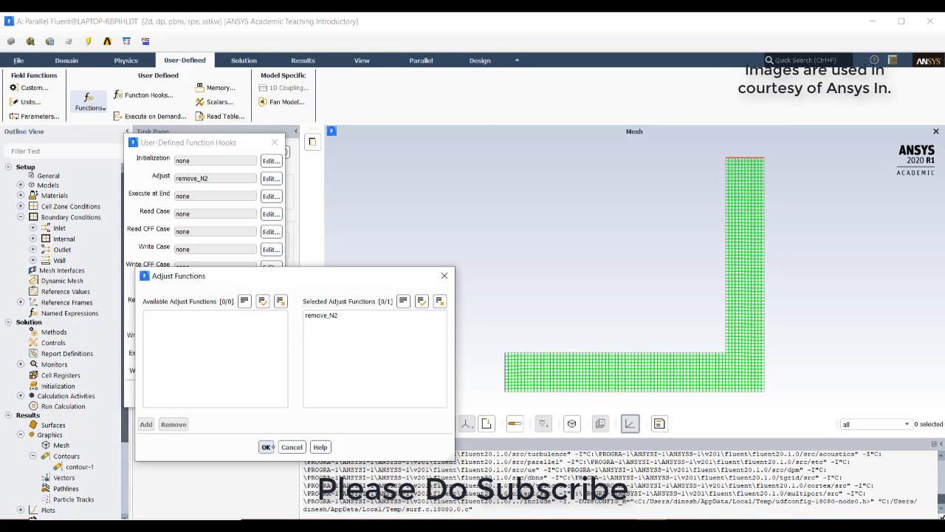
click(267, 446)
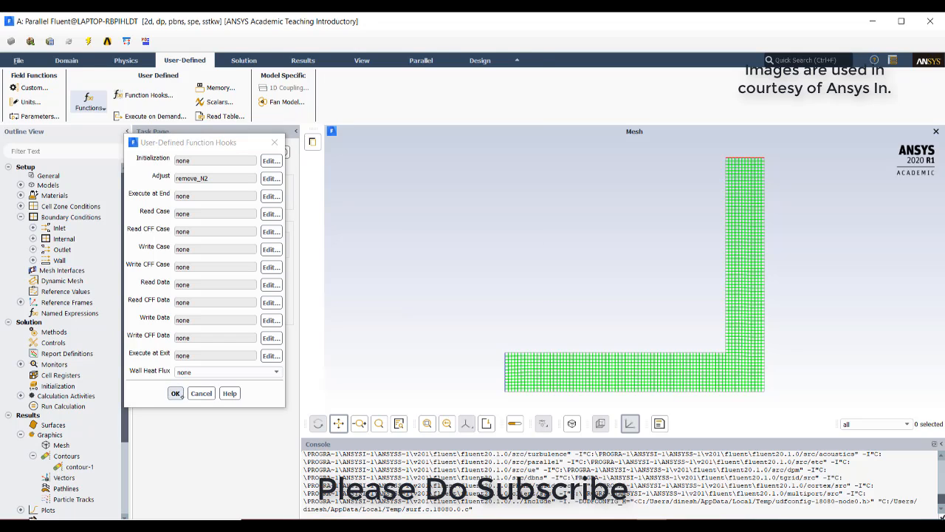
click(175, 392)
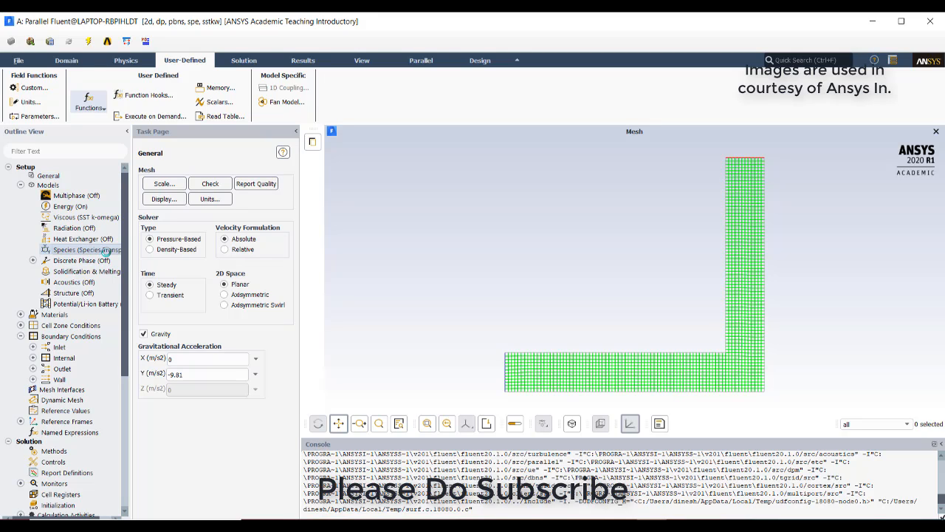
Inspect the mixture-template material and confirm n2 and o2 as its mixture species.
double_click(81, 250)
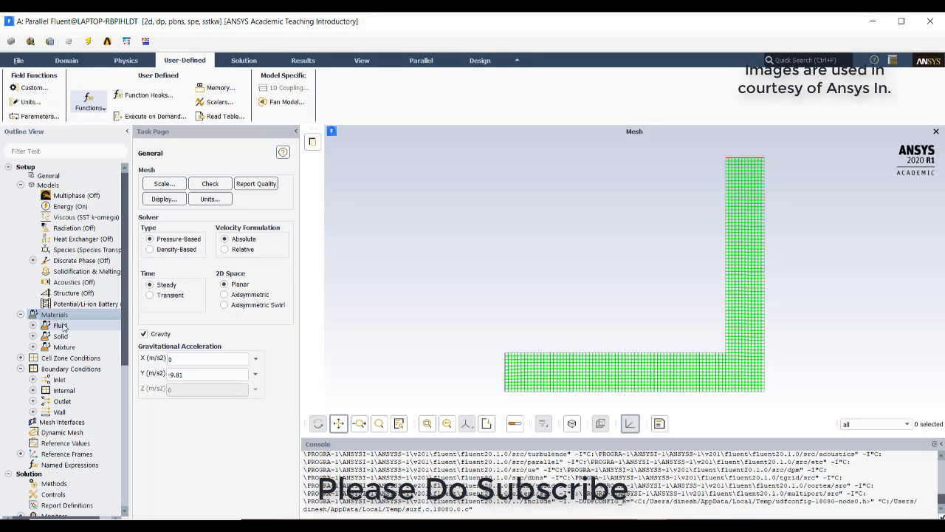
click(54, 314)
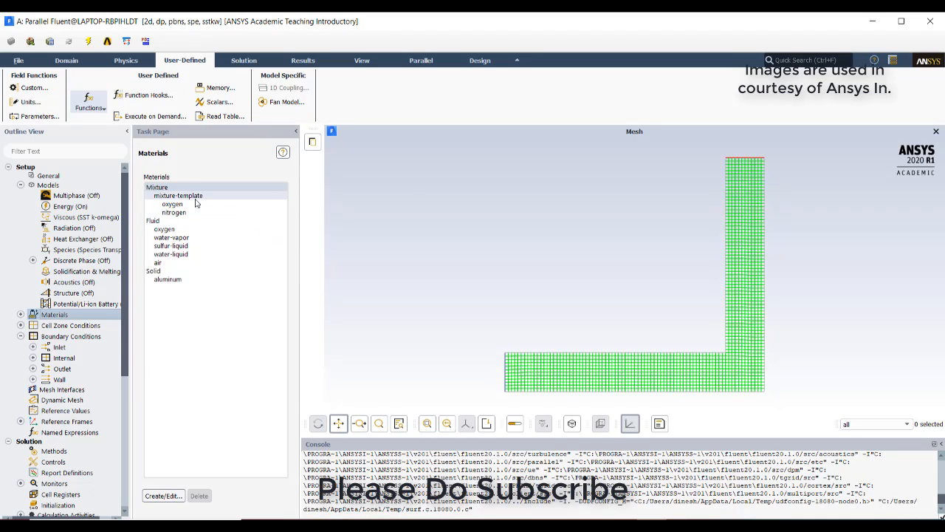
click(163, 495)
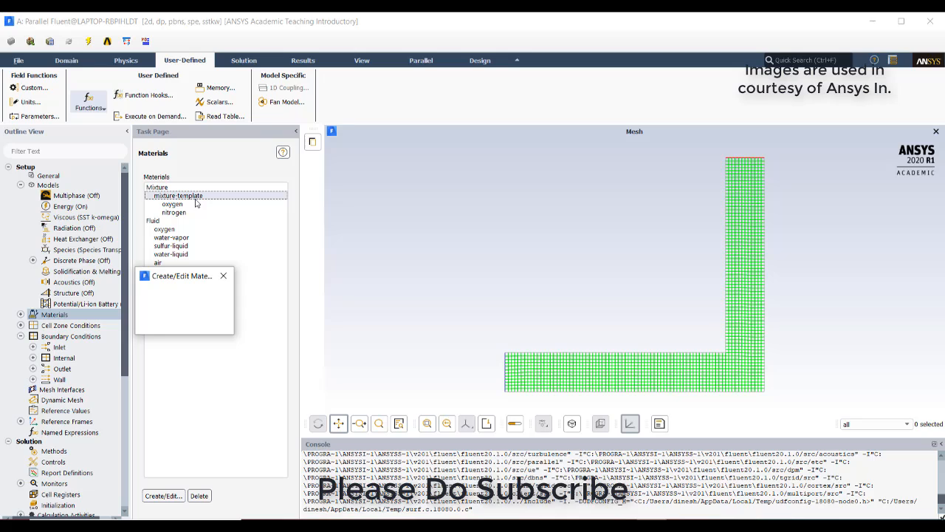
click(163, 495)
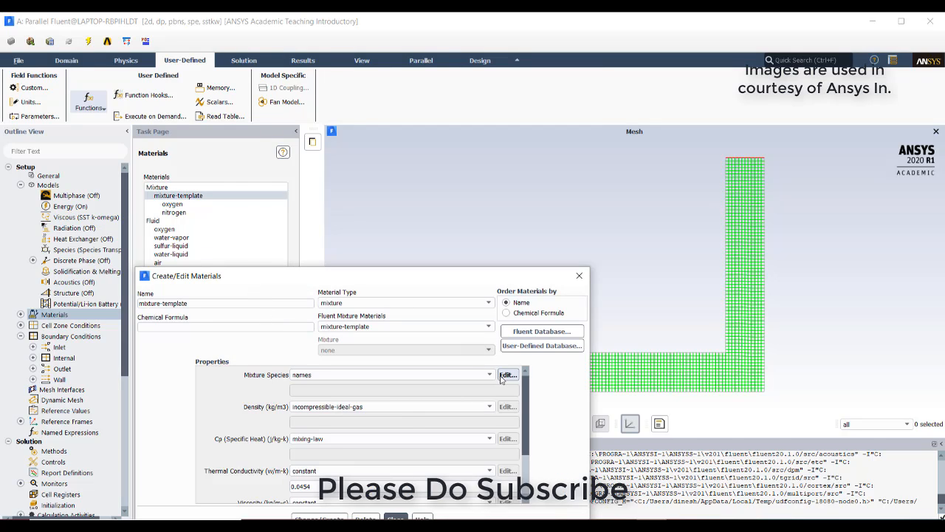
click(508, 375)
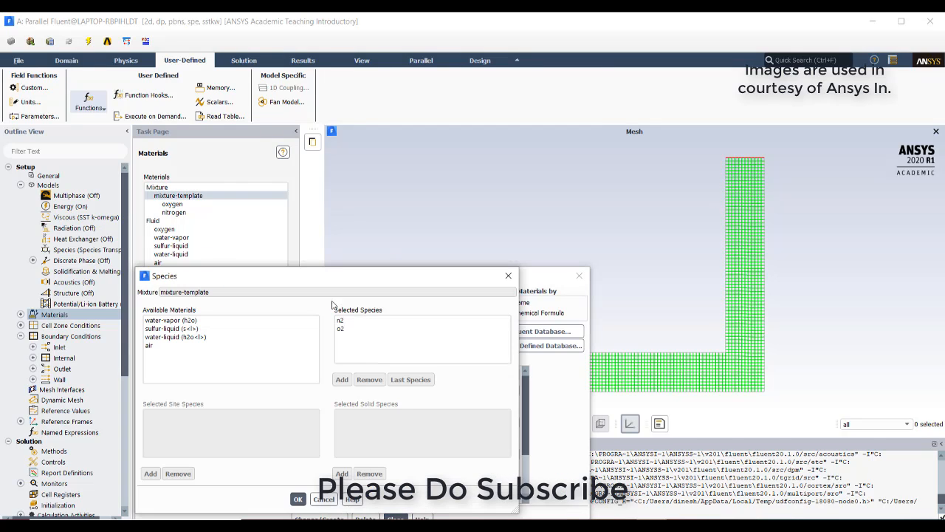
mouse_move(425, 319)
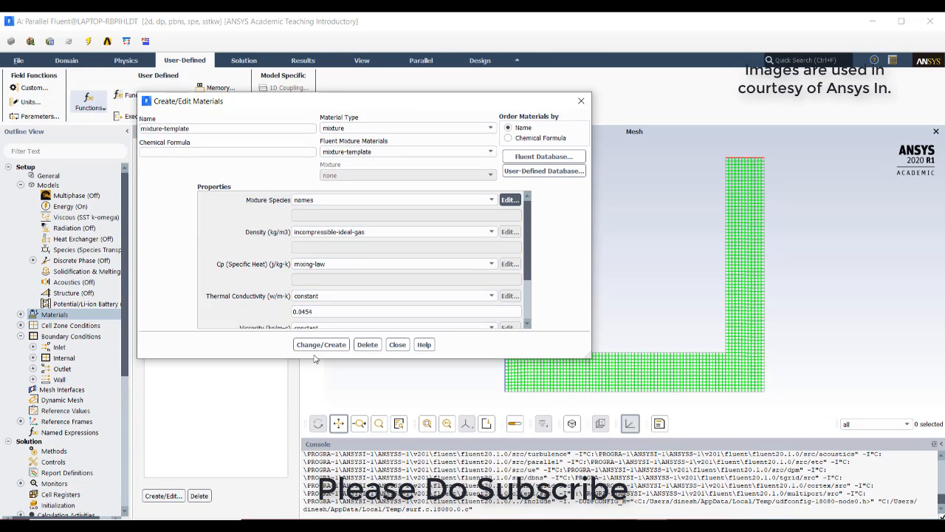
mouse_move(397, 344)
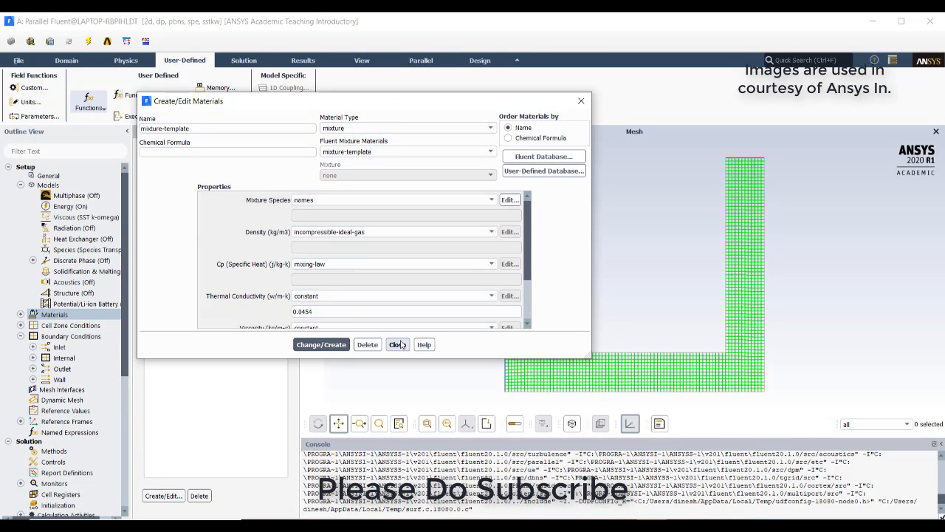
click(397, 344)
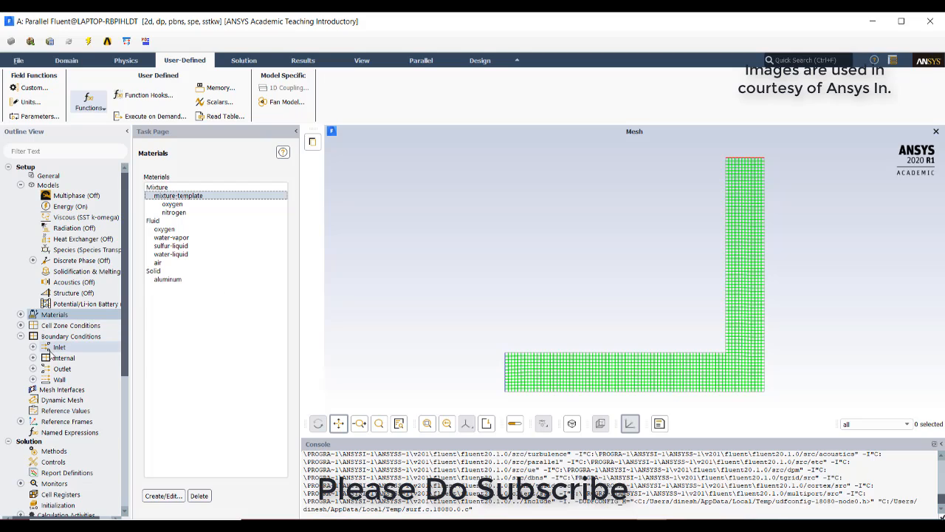
Check the inlet zone's species mass fraction of 0.7 n2 and momentum settings.
click(34, 346)
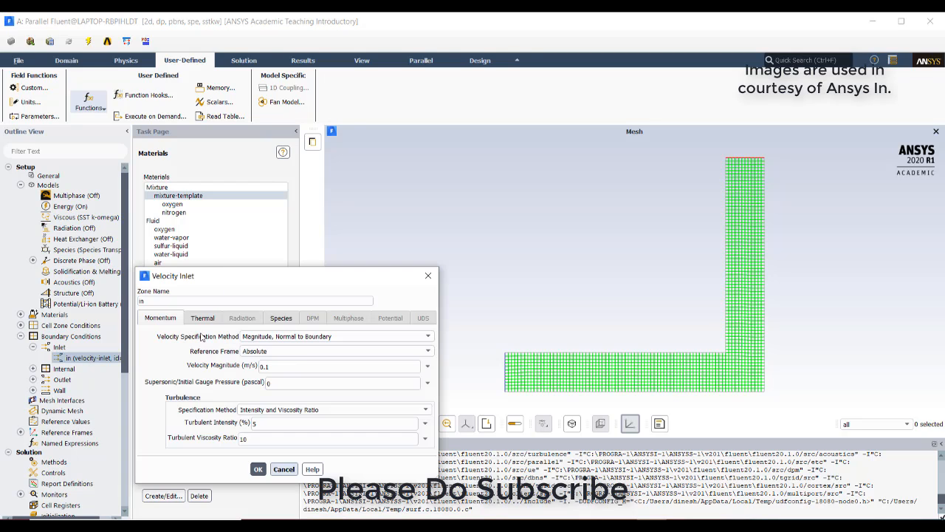
click(281, 317)
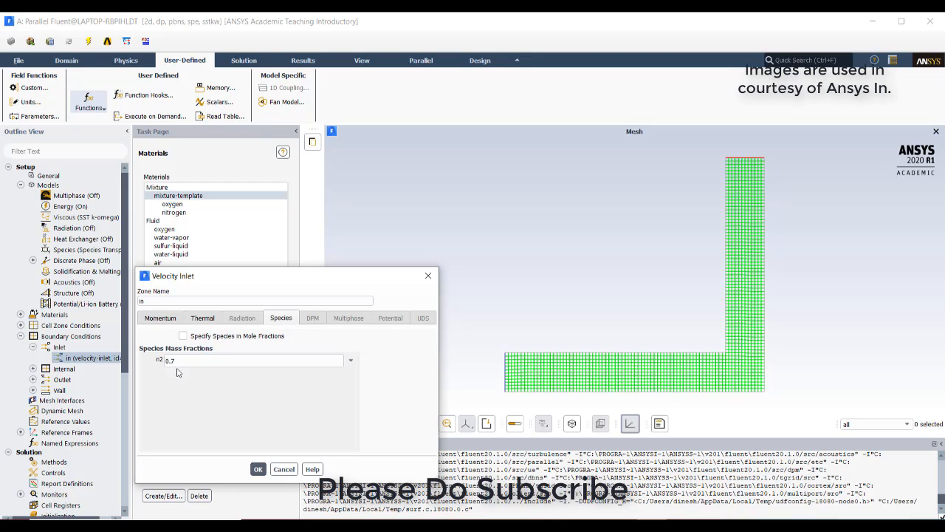
click(160, 318)
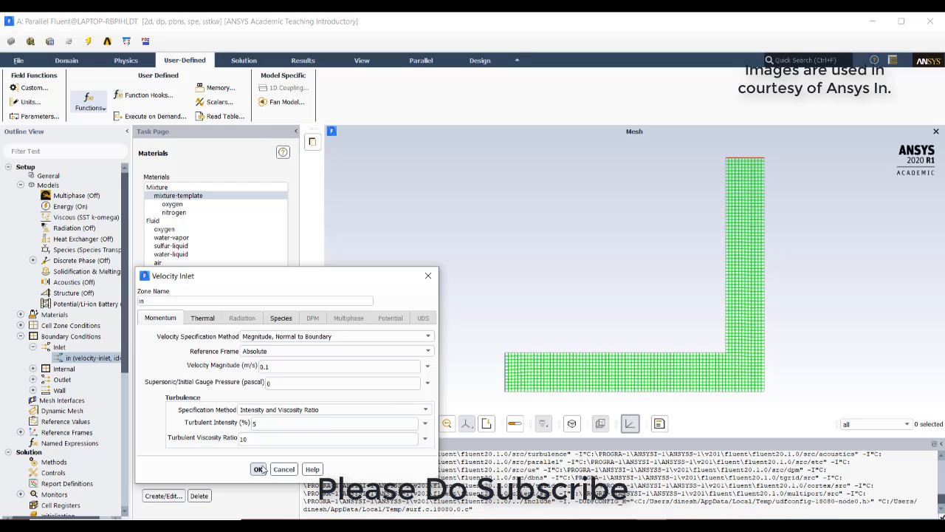
click(258, 469)
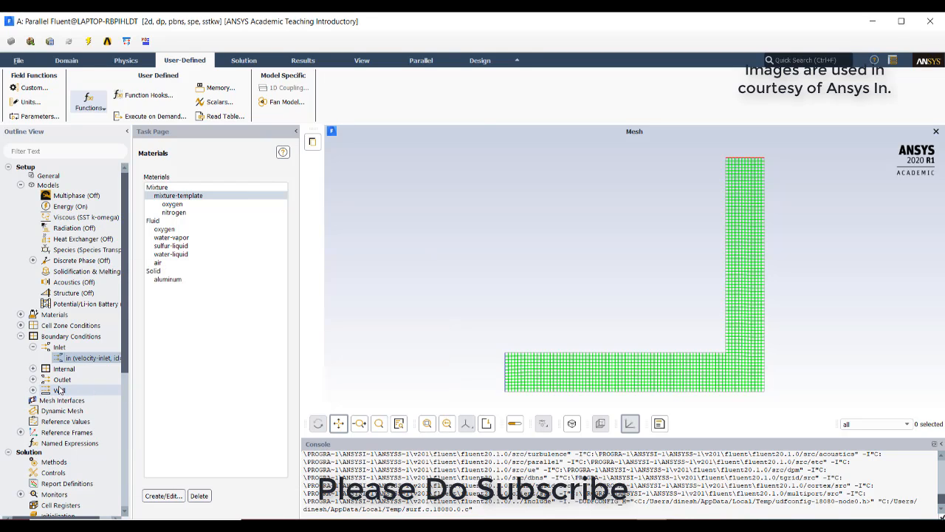
Review the outlet pressure settings and list the wall zones.
click(33, 380)
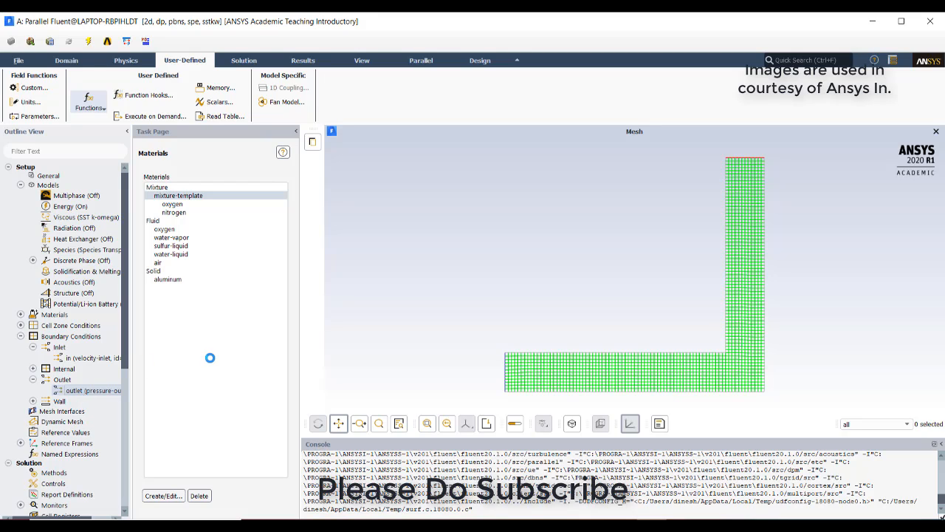
double_click(85, 389)
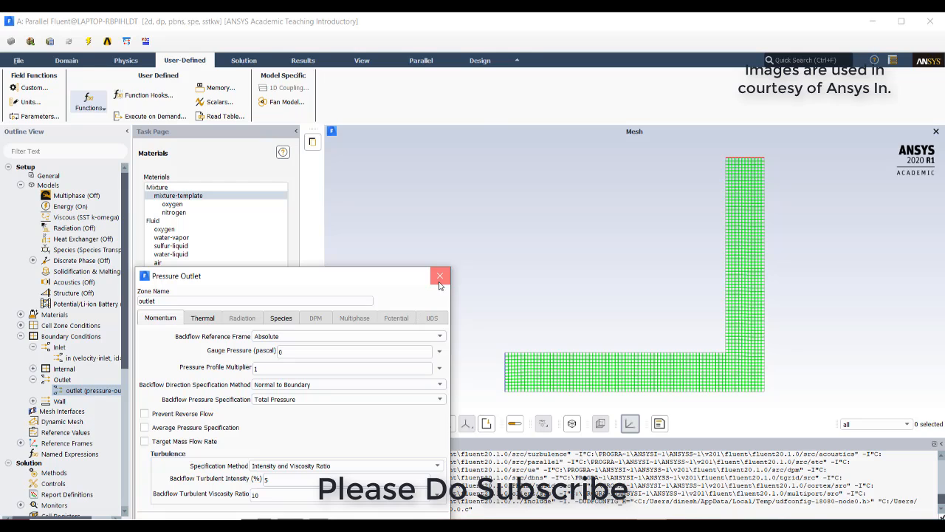
click(440, 276)
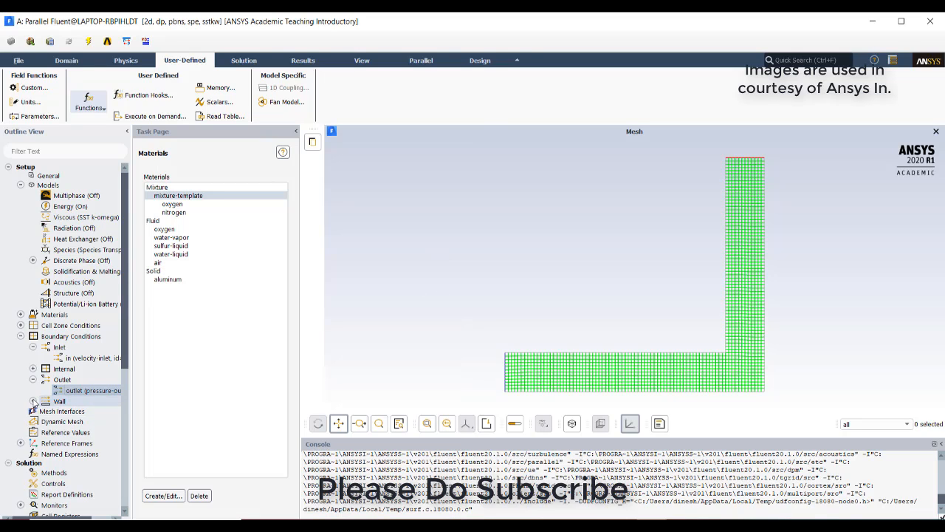
click(46, 401)
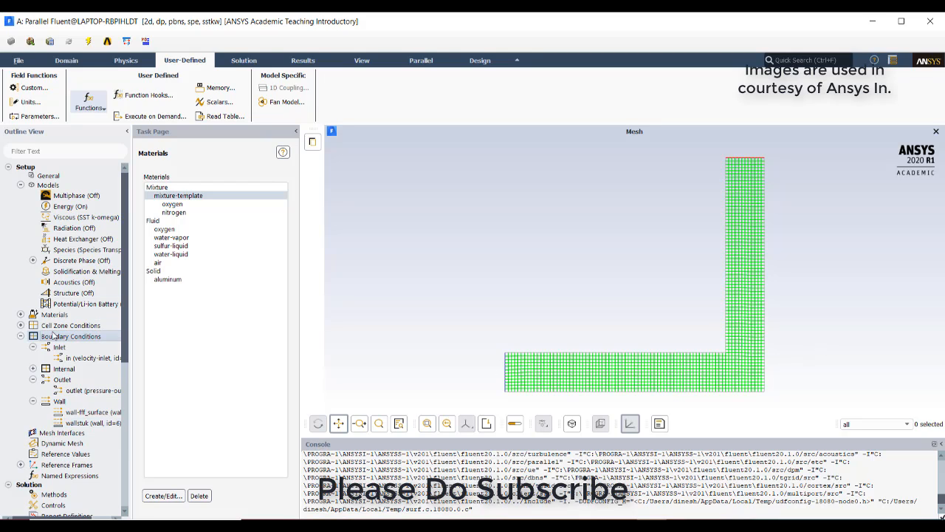
Display only the outlet and wallstuk surfaces in the mesh view.
click(71, 336)
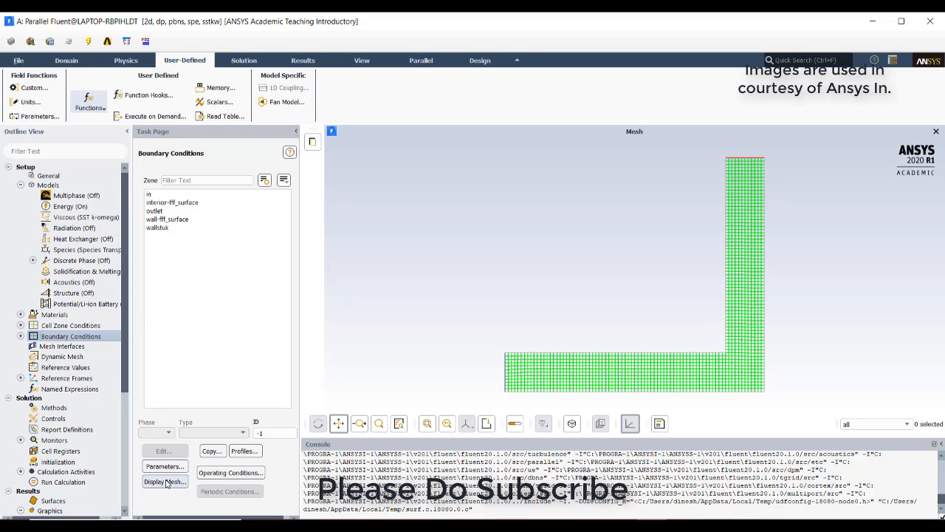
click(165, 482)
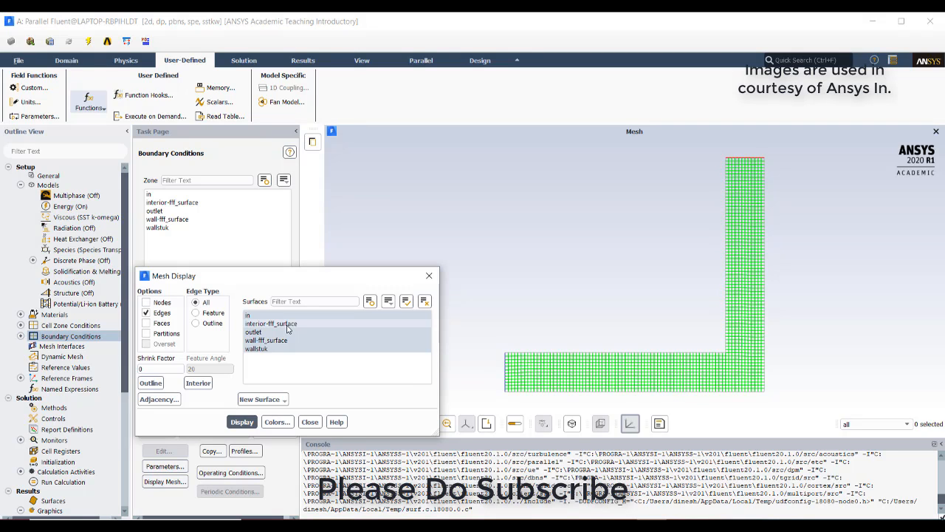
click(252, 332)
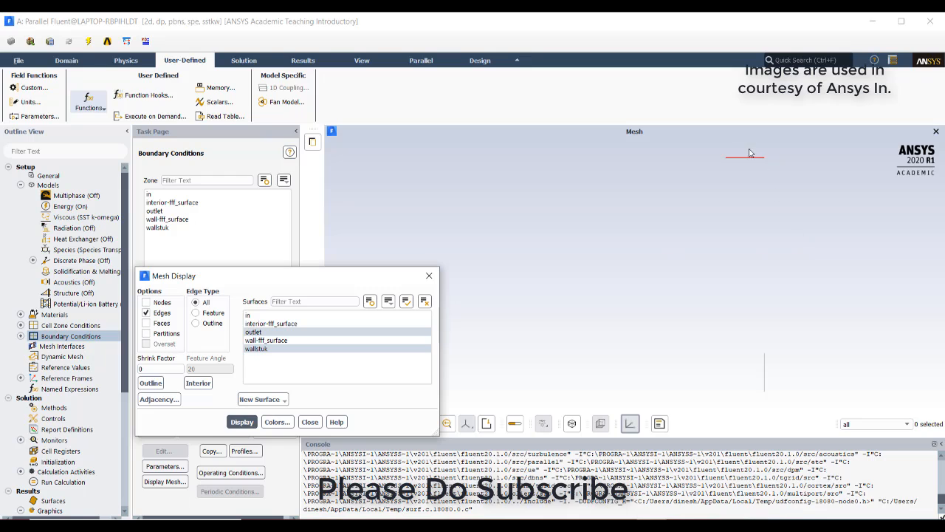
mouse_move(762, 375)
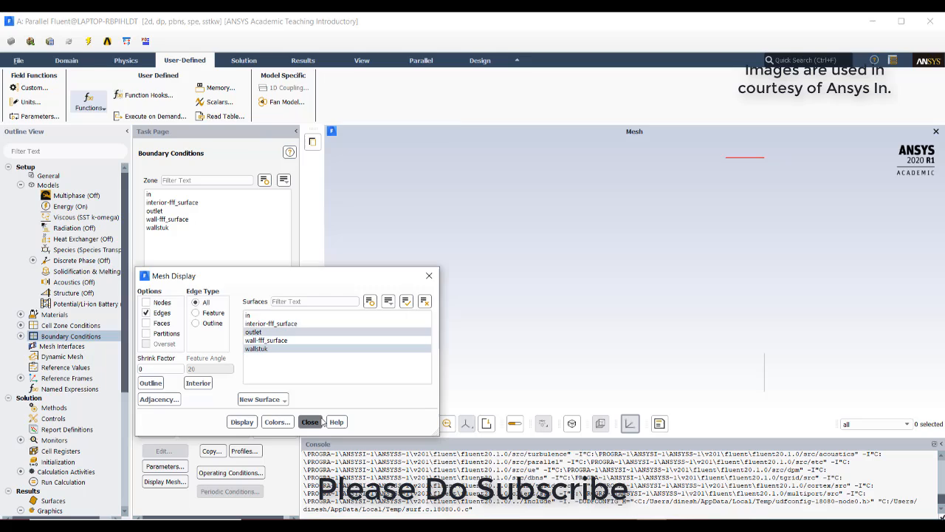
click(310, 422)
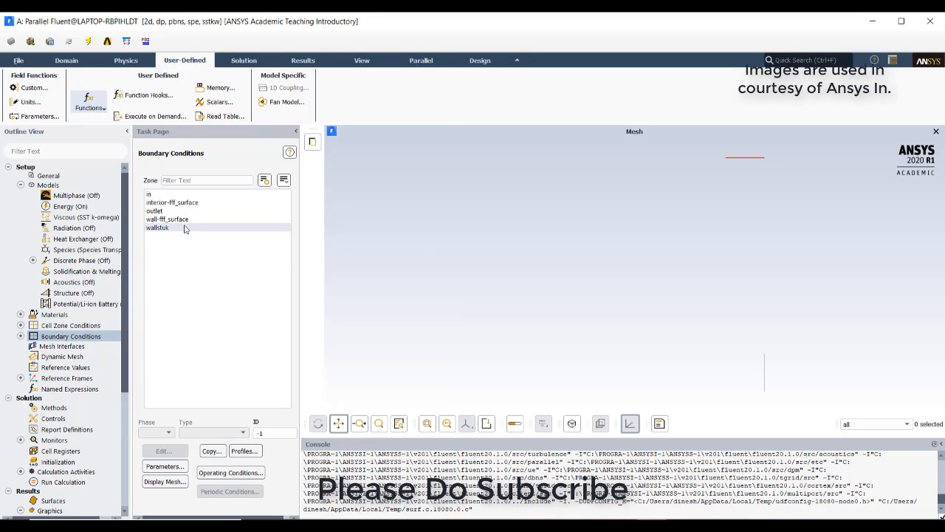
Read wallstuk's zone ID 6 and compare it with the UDF thread lookup.
click(157, 227)
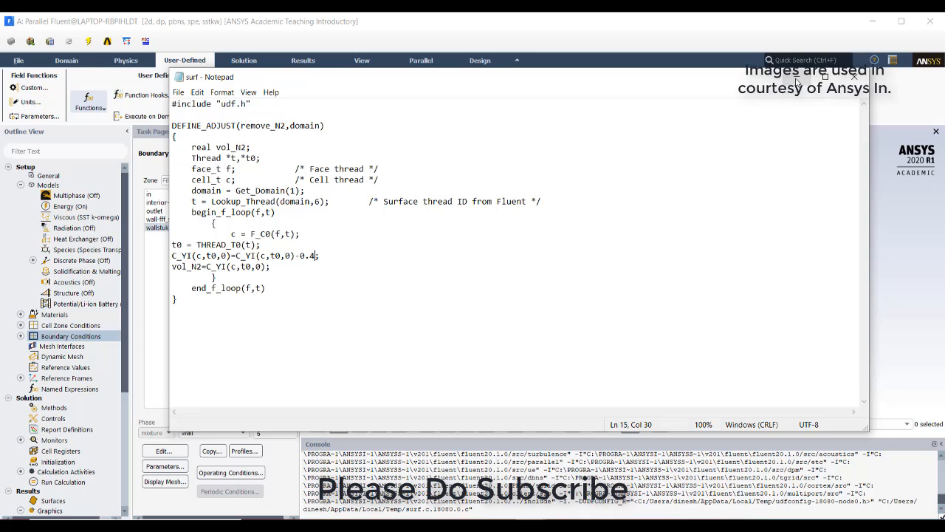
click(854, 77)
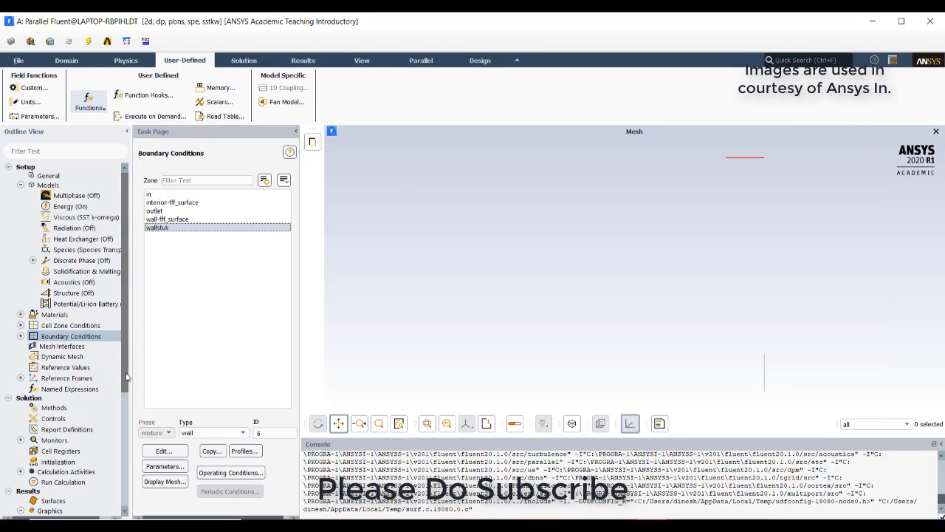
scroll(down, 3)
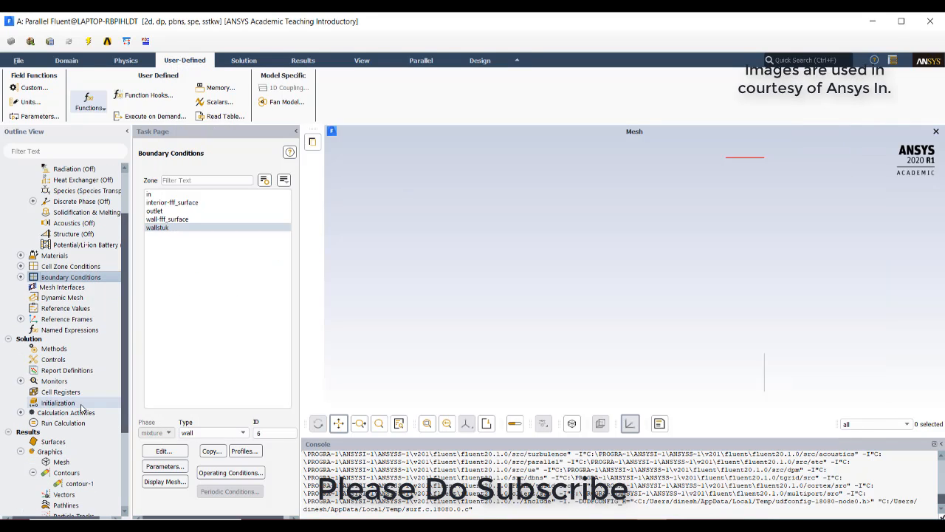
Hybrid-initialize the solution and start the iteration calculation.
click(57, 402)
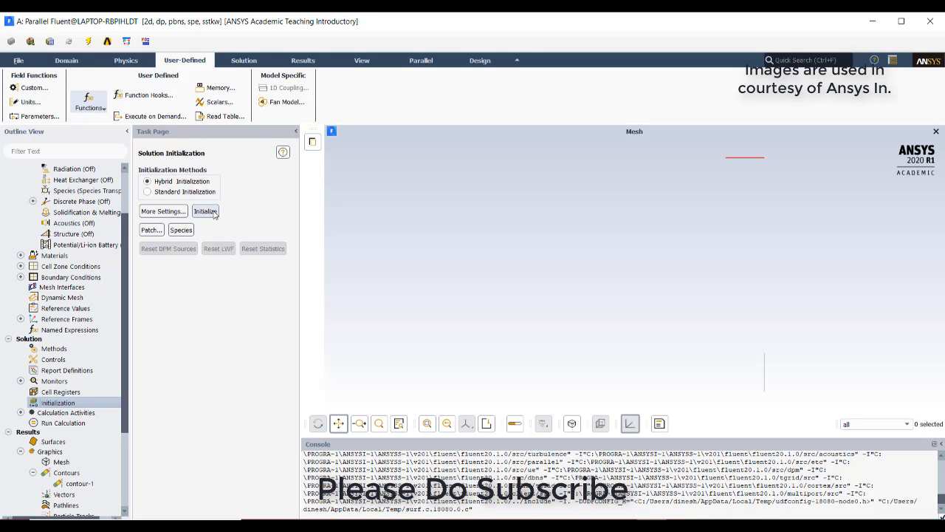
click(206, 211)
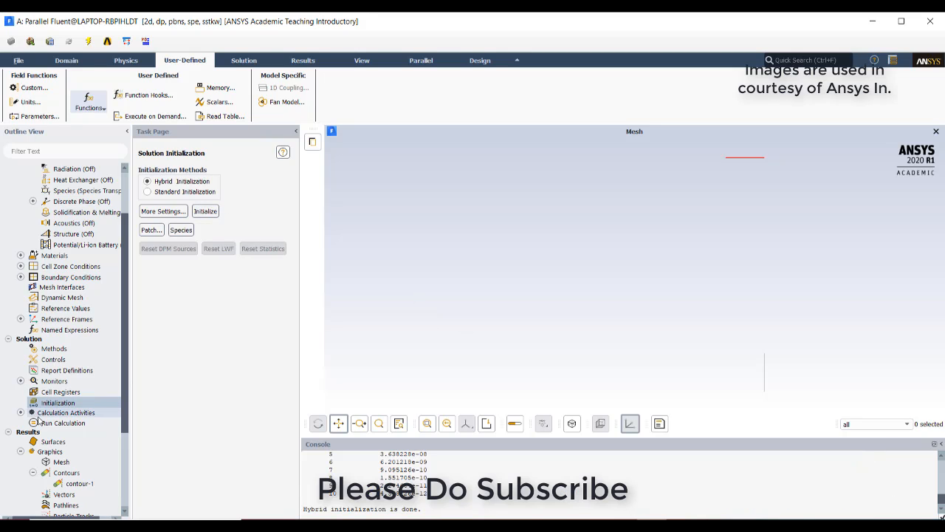
click(64, 422)
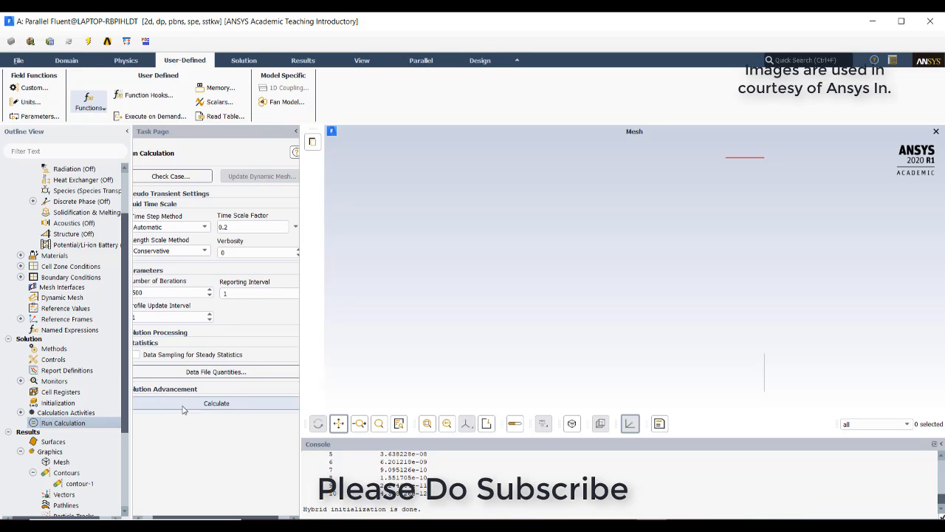
click(216, 404)
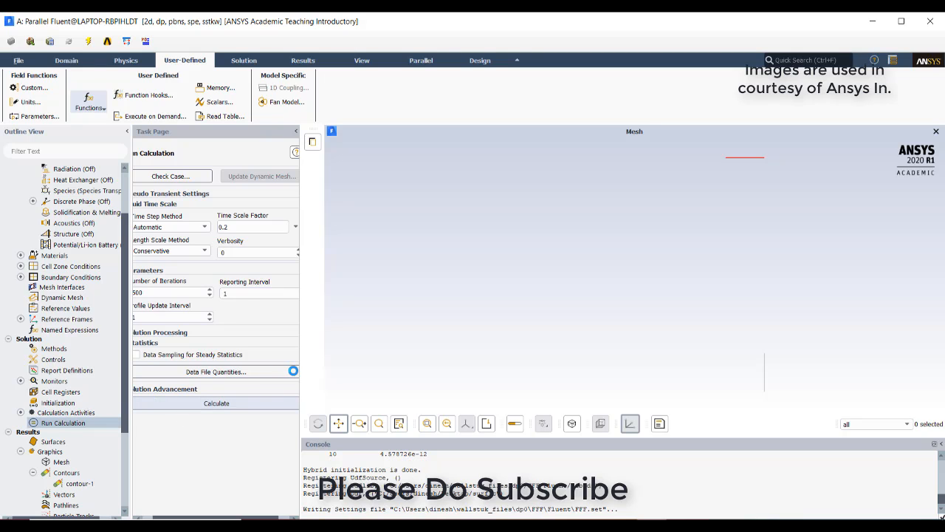
click(216, 402)
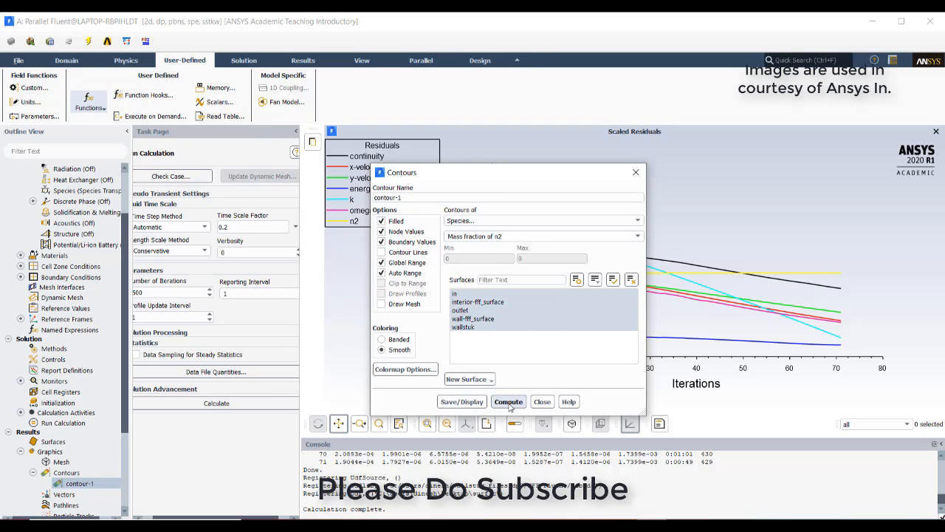
Display contour-1 of n2 mass fraction on all surfaces and dismiss the Contours dialog.
click(508, 400)
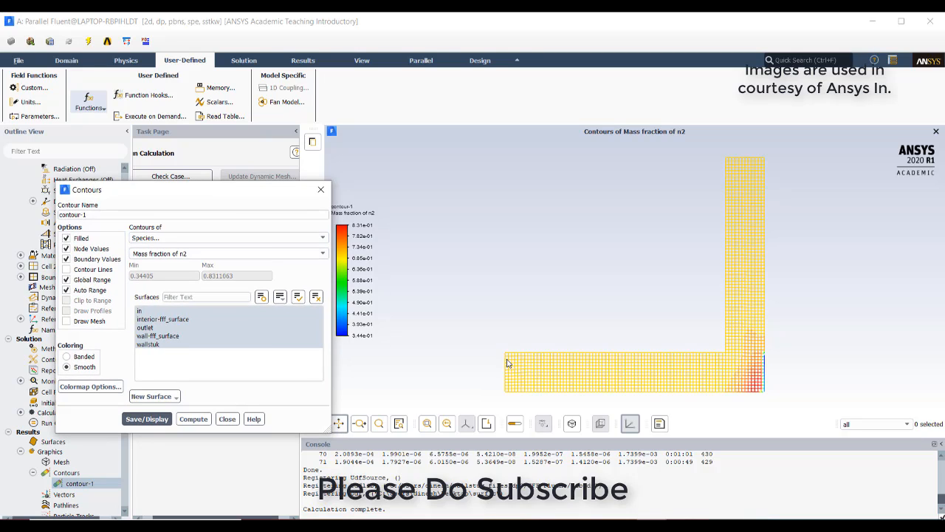
mouse_move(732, 379)
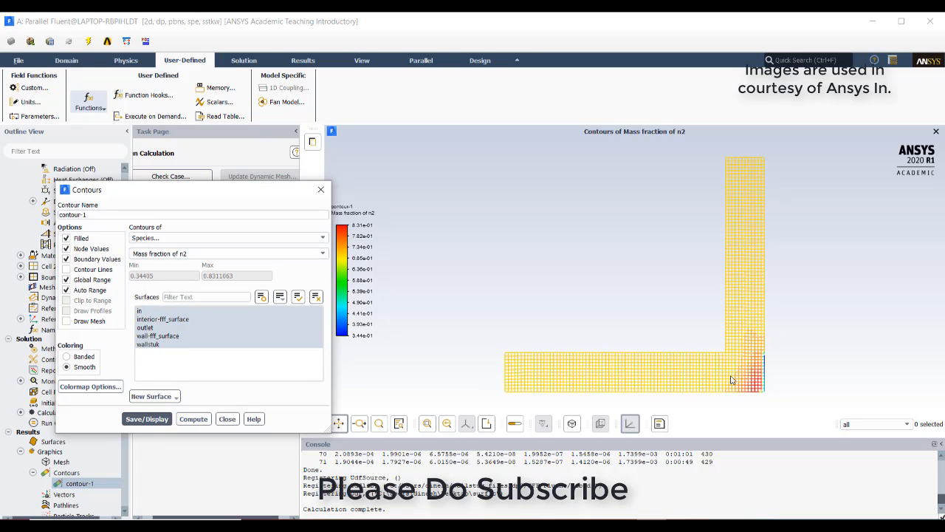
mouse_move(761, 407)
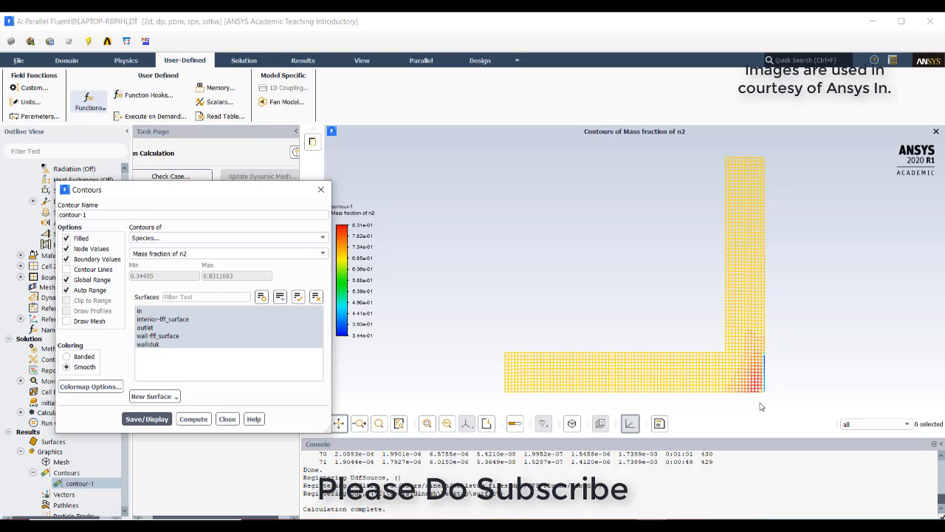
mouse_move(765, 367)
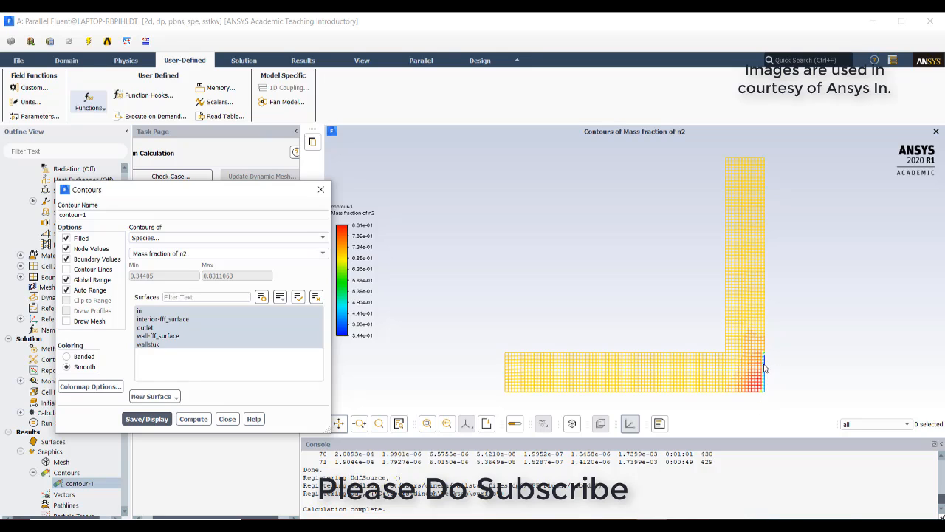
mouse_move(762, 392)
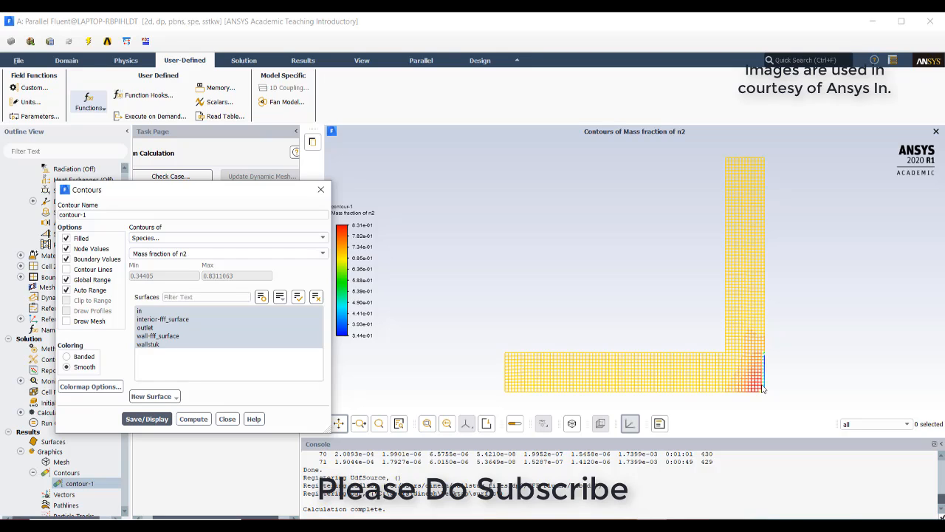
mouse_move(764, 359)
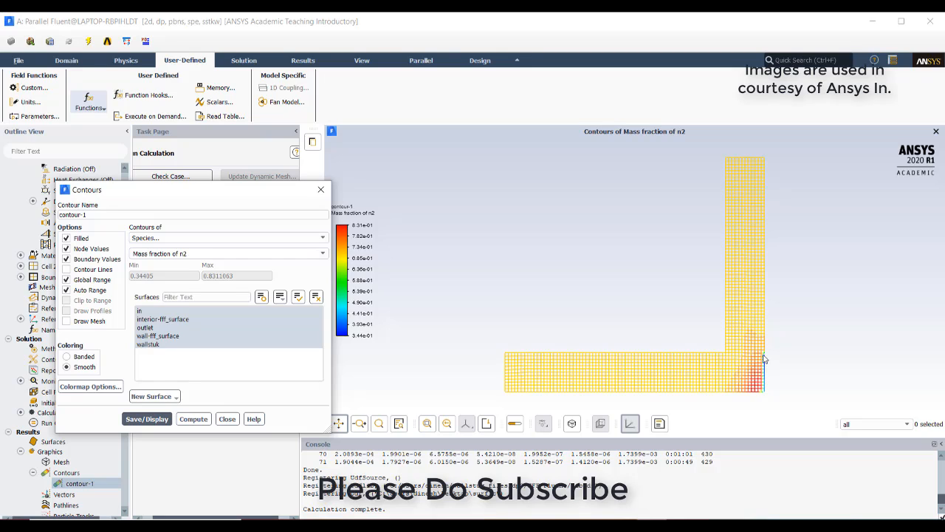
mouse_move(761, 377)
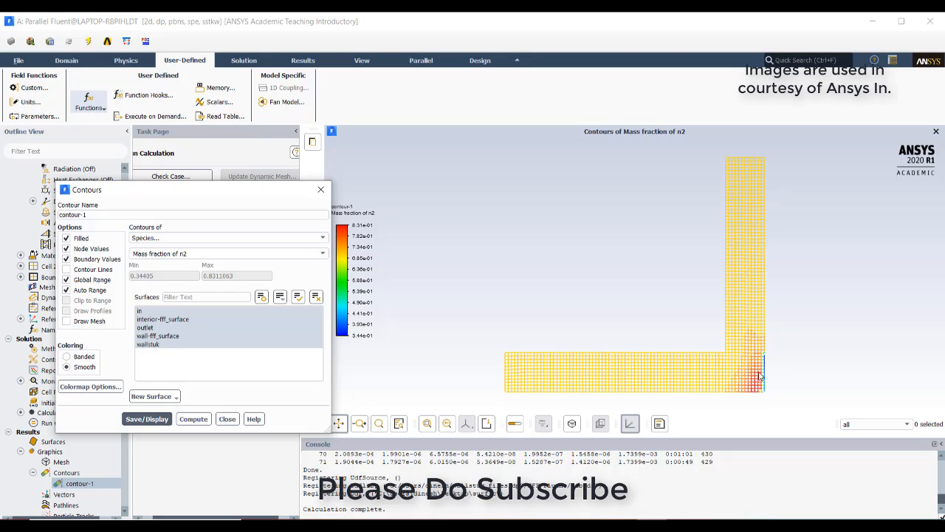
mouse_move(761, 367)
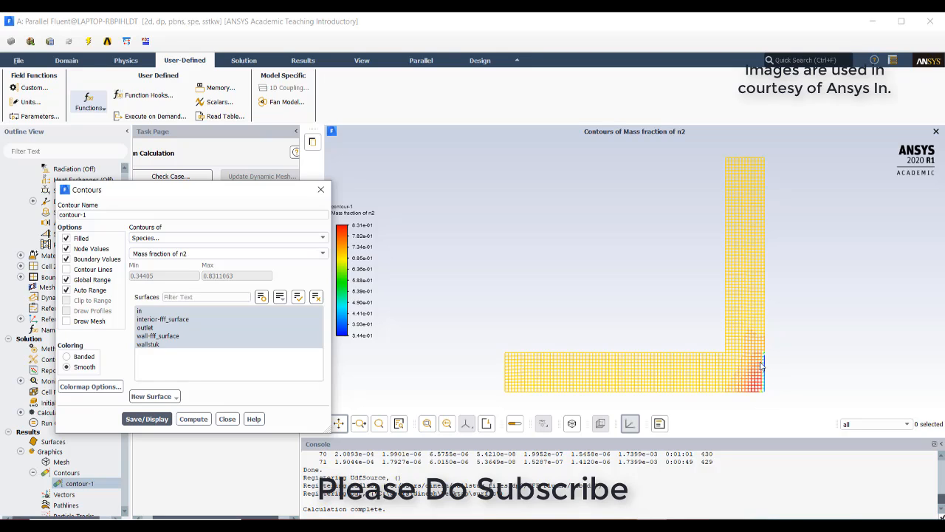
mouse_move(771, 299)
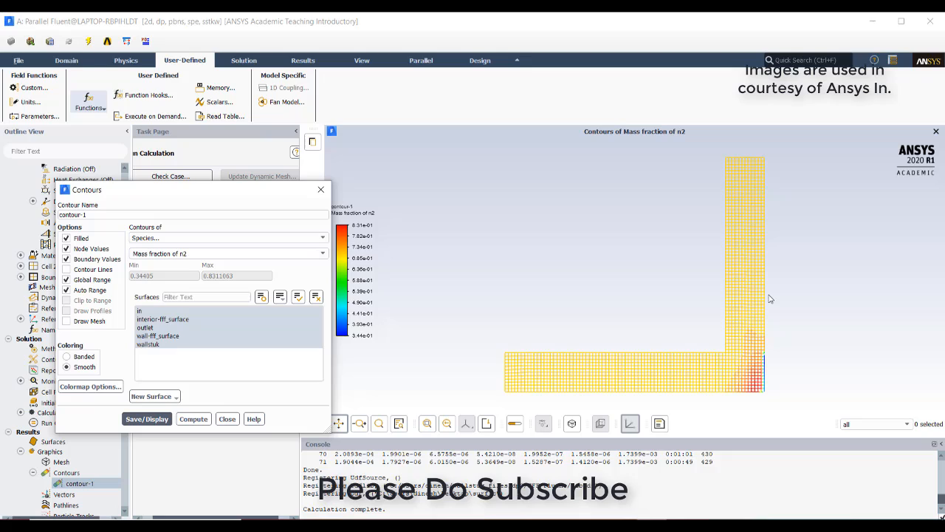
mouse_move(738, 158)
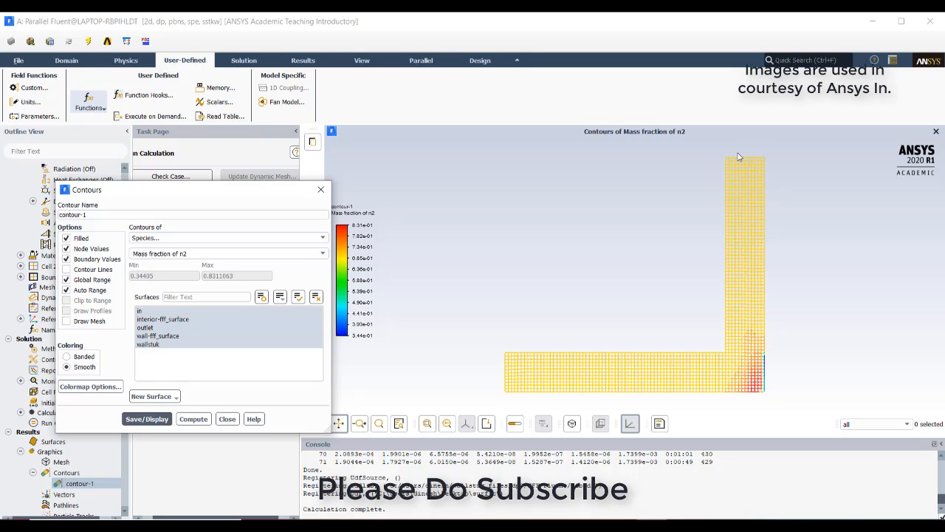
mouse_move(760, 363)
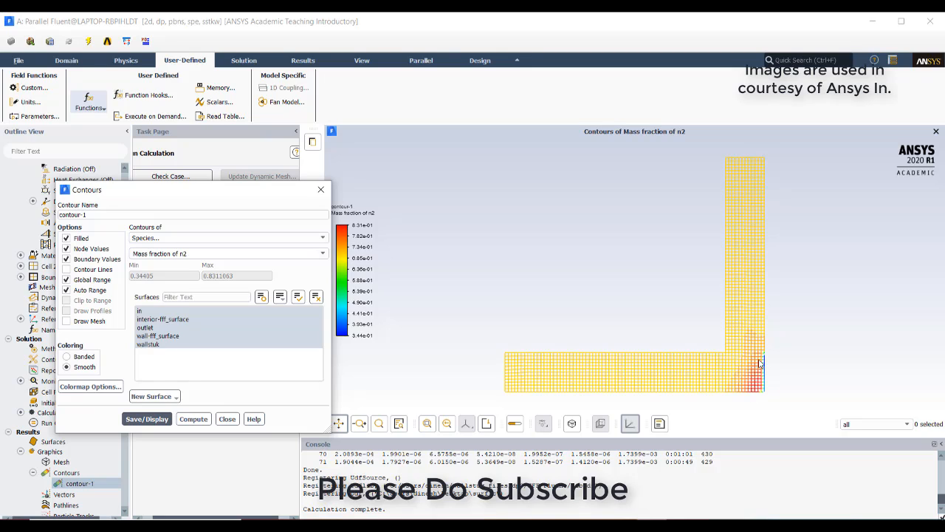
mouse_move(310, 390)
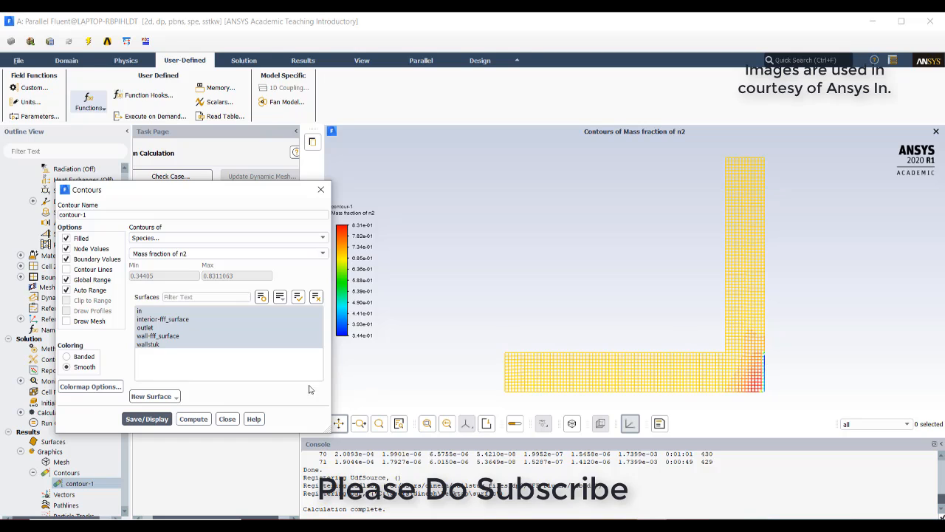
click(227, 419)
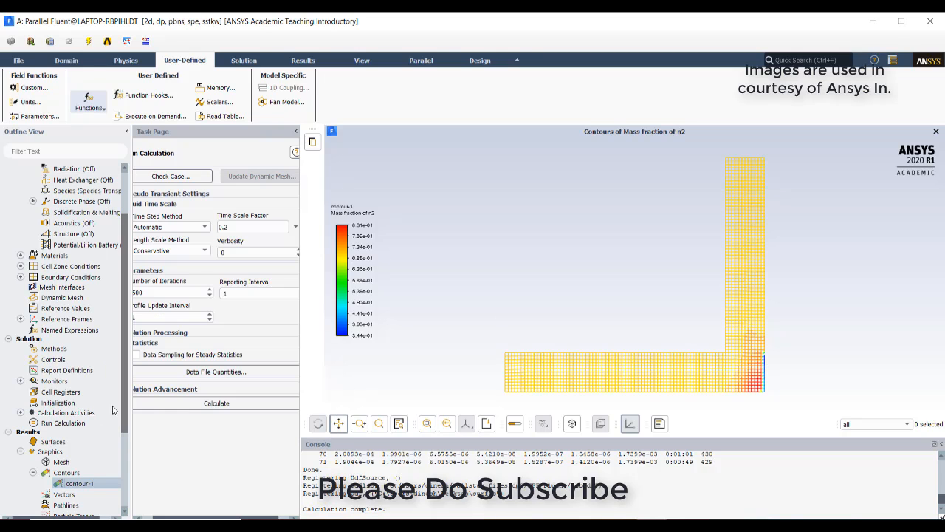
Report the area-weighted average N2 mass fraction at the inlet (0.7) via Surface Integrals.
scroll(down, 3)
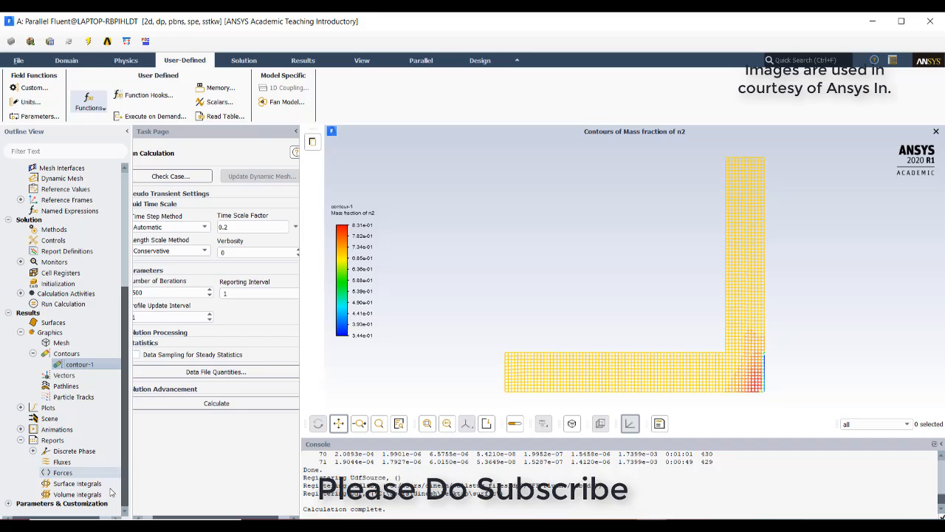
double_click(77, 483)
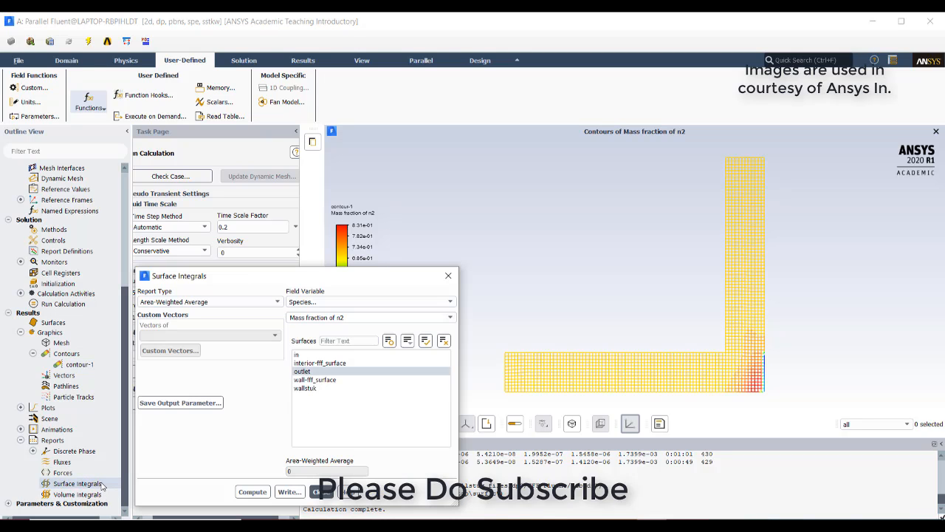
click(296, 354)
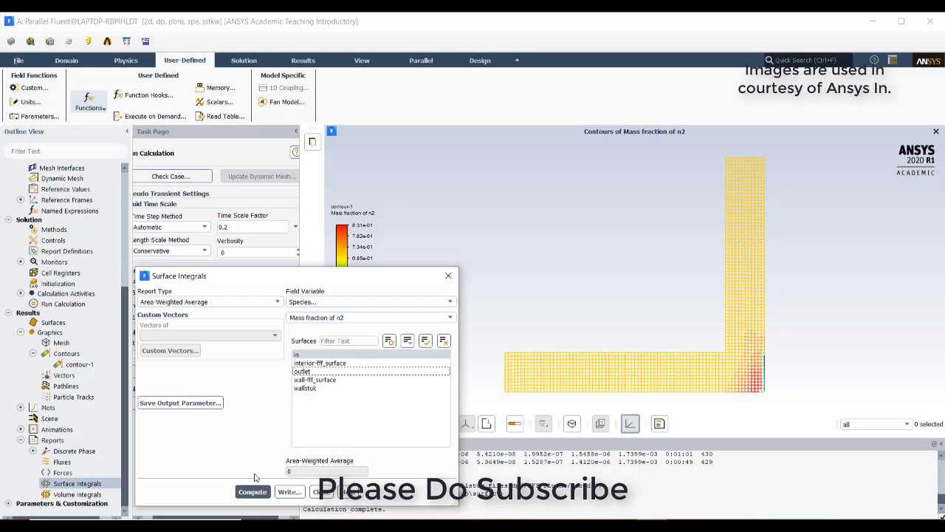
click(251, 491)
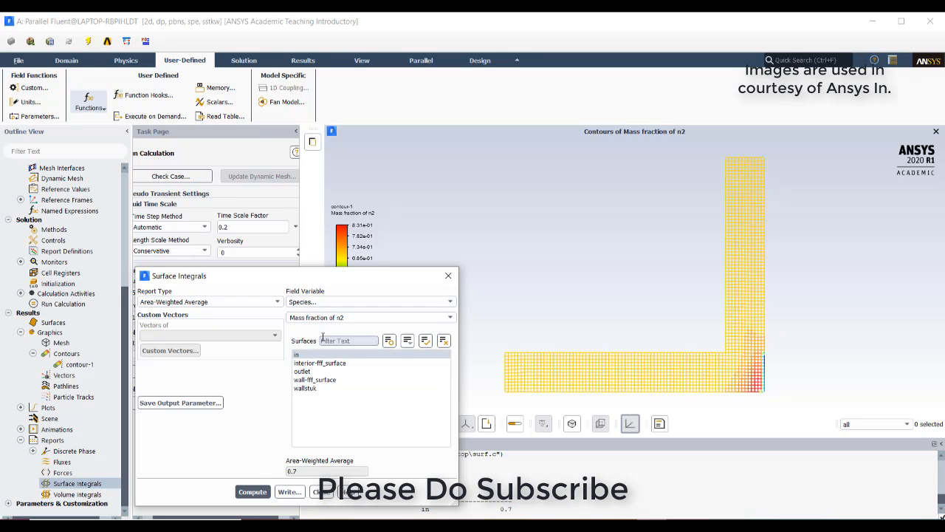
Report N2 mass fraction 0.6956 and O2 mass fraction 0.3044 at the outlet.
click(302, 371)
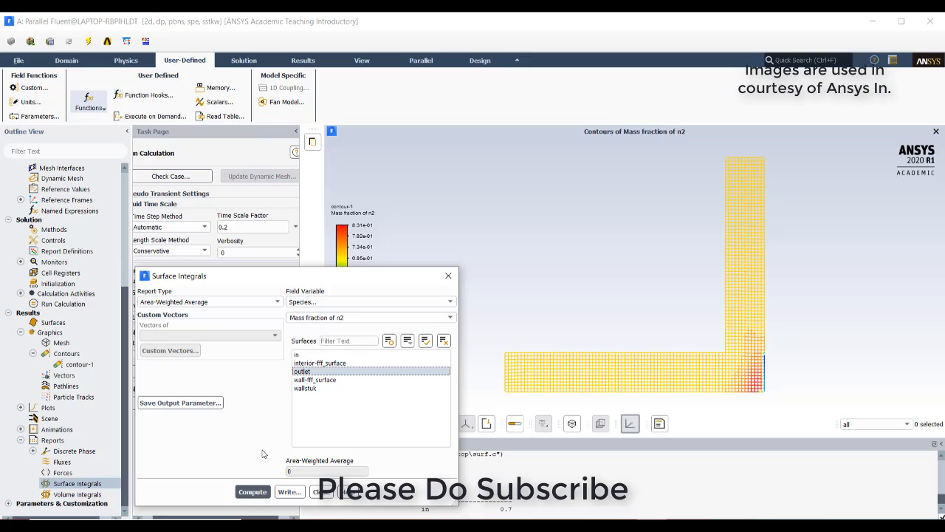
click(252, 491)
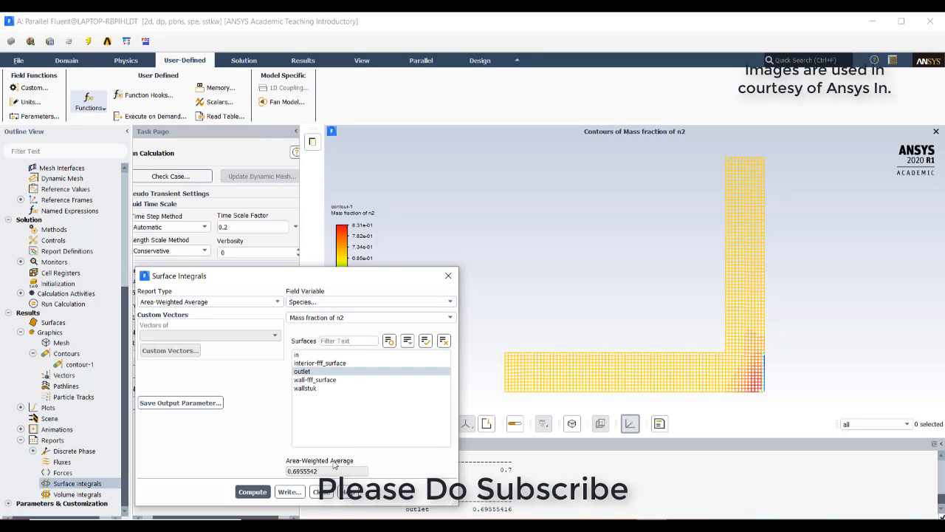
mouse_move(367, 474)
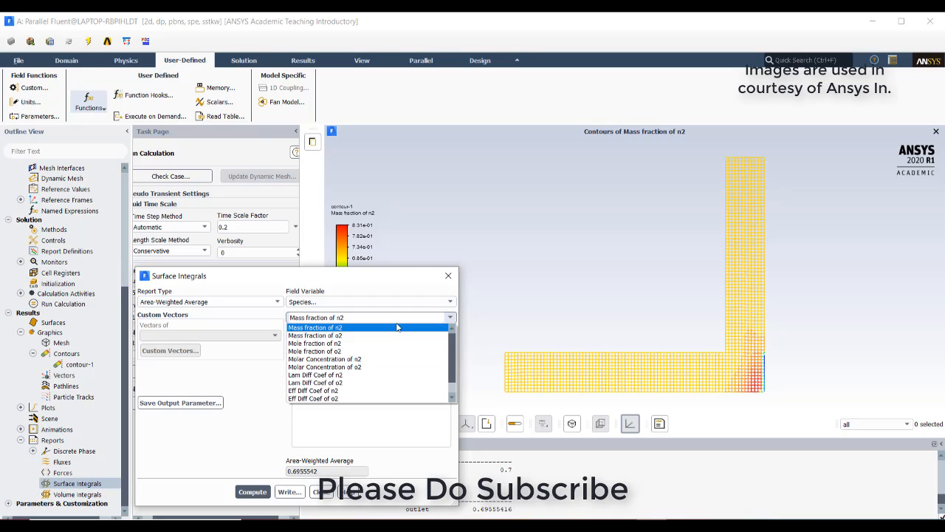
click(314, 335)
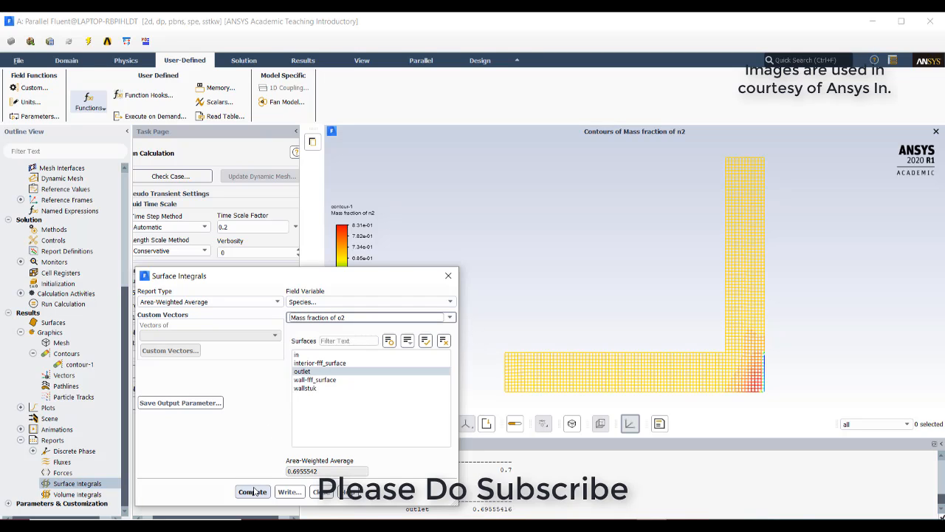
click(252, 491)
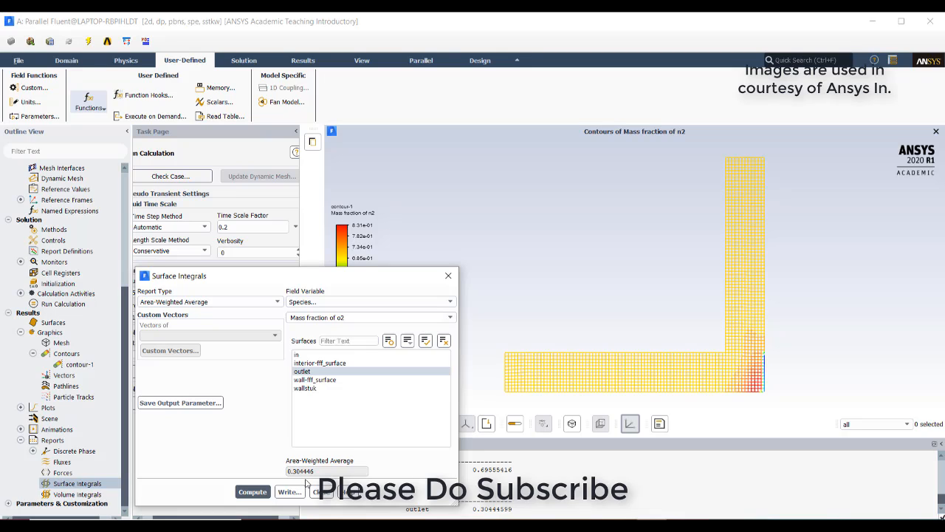
mouse_move(771, 380)
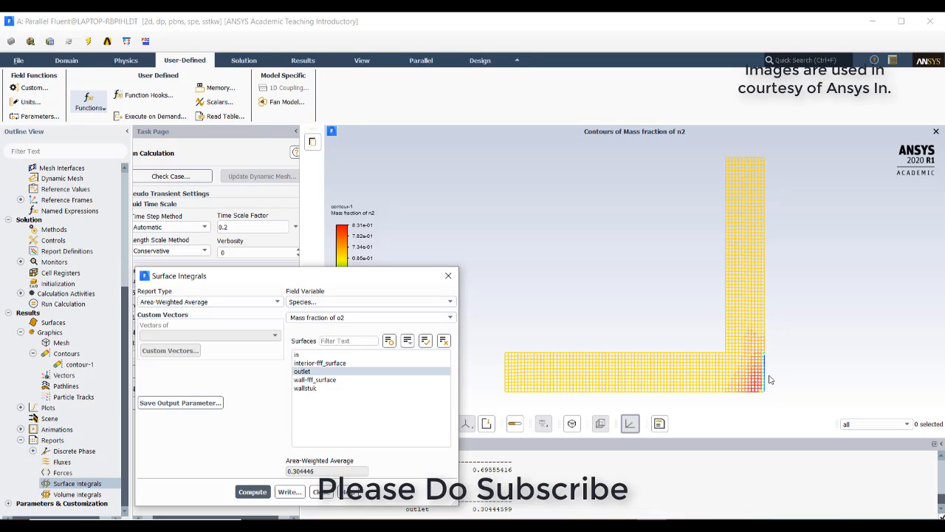